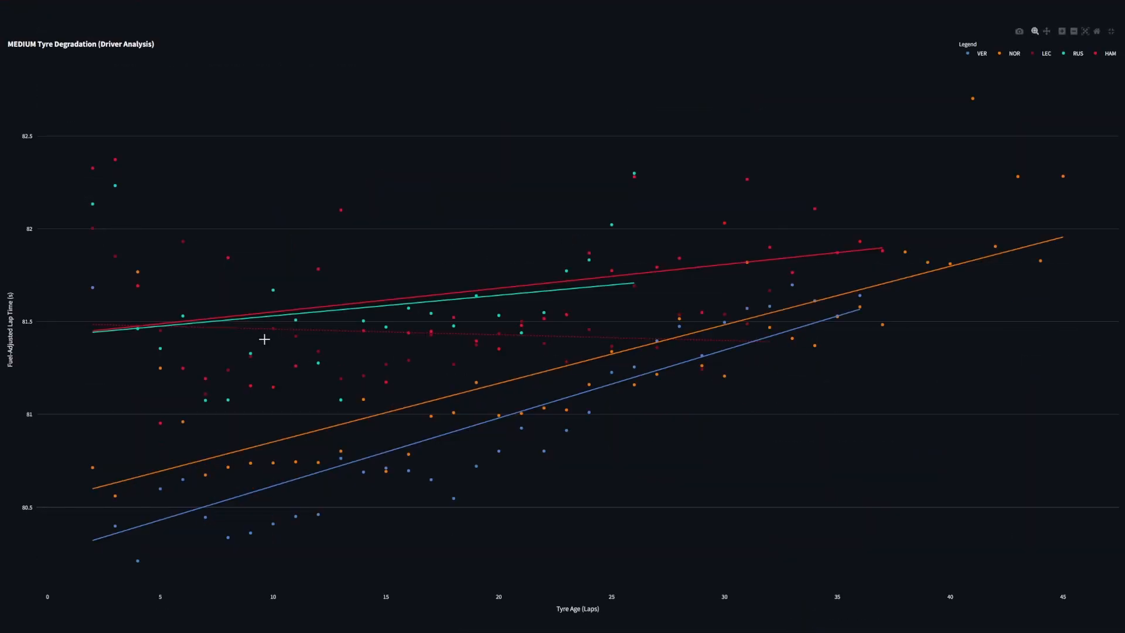
mouse_move(518, 322)
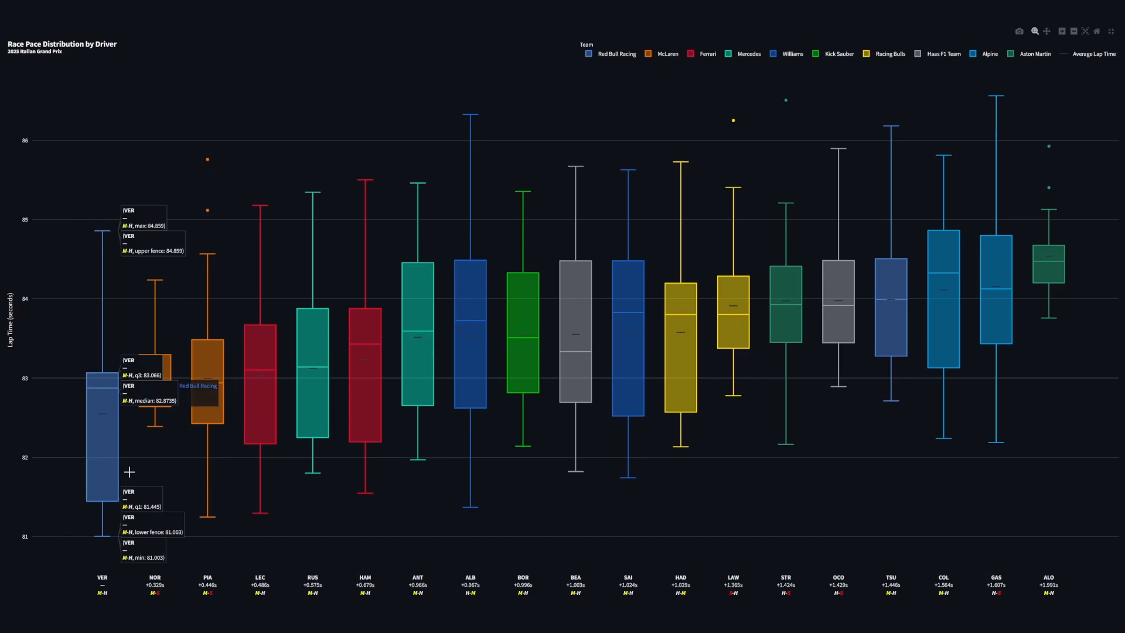
mouse_move(153, 380)
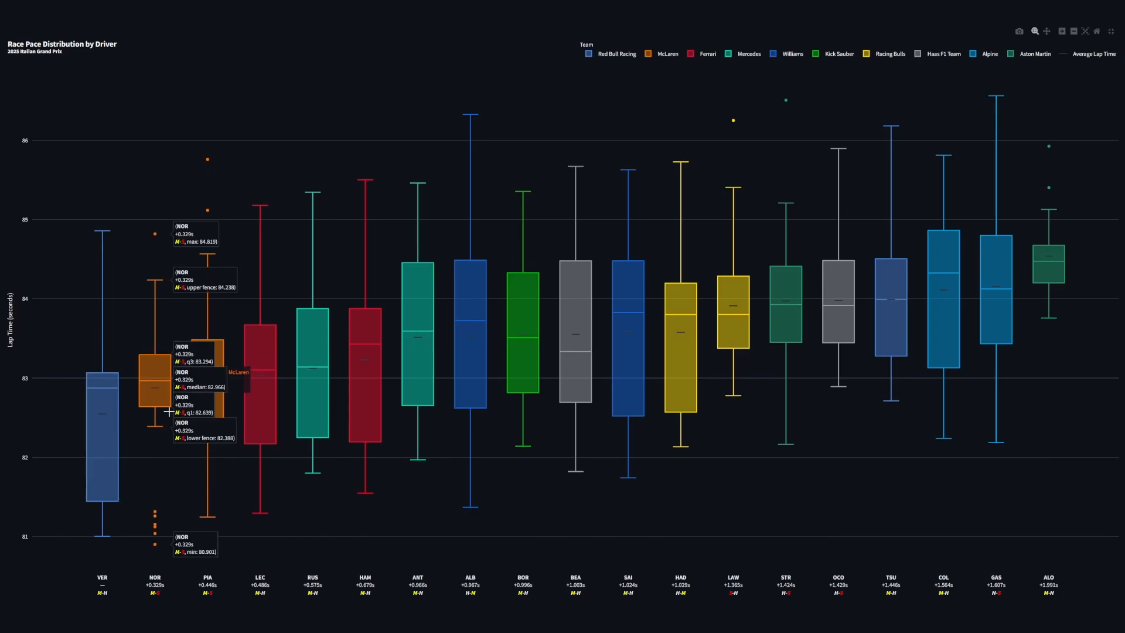
mouse_move(147, 415)
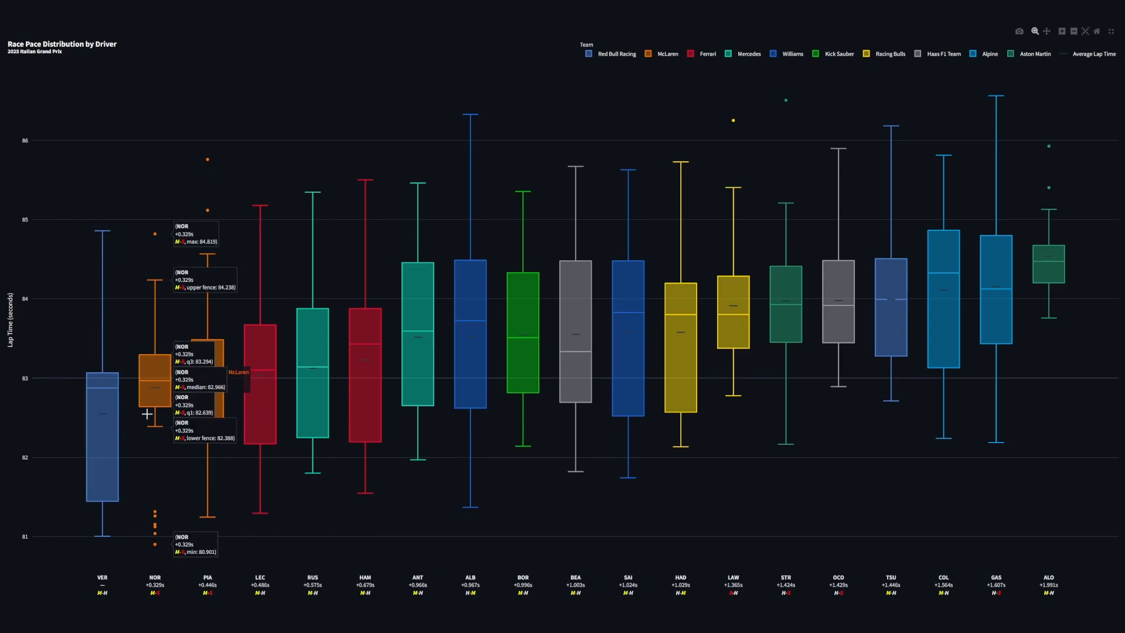
mouse_move(192, 473)
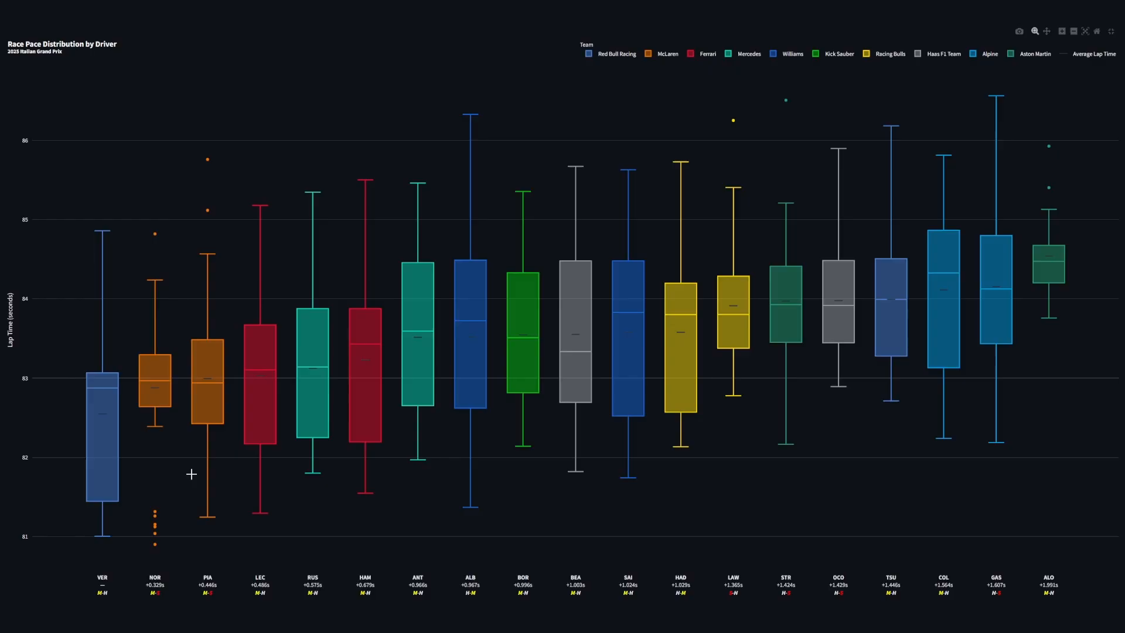
mouse_move(773, 125)
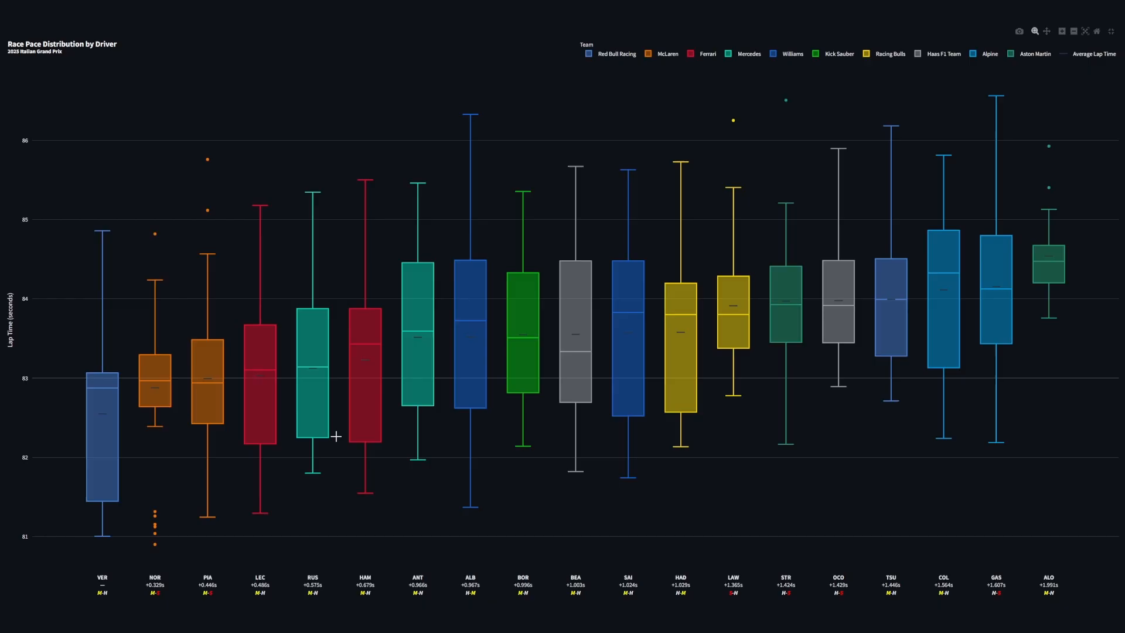
Filter the race pace chart legend to Ferrari only, then restore all teams
click(708, 54)
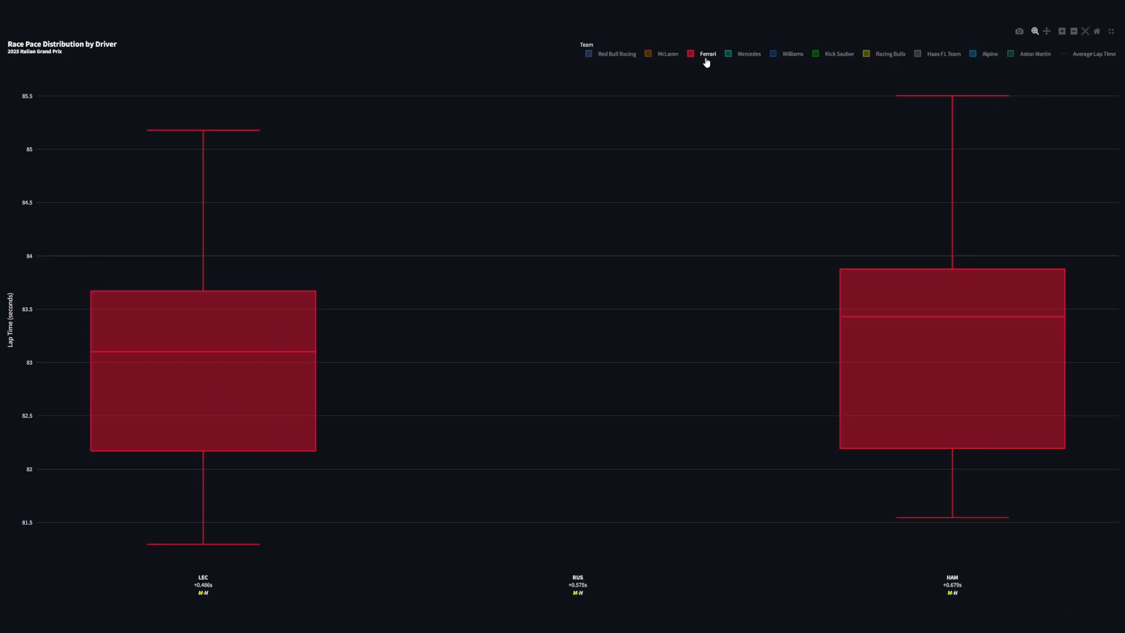
mouse_move(741, 58)
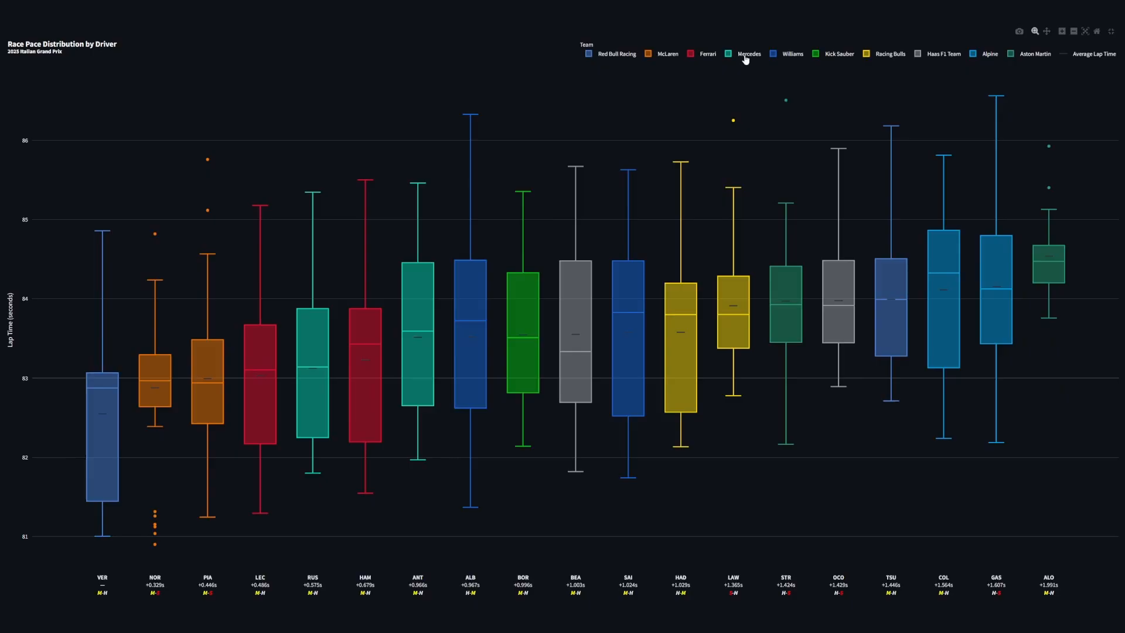
click(748, 53)
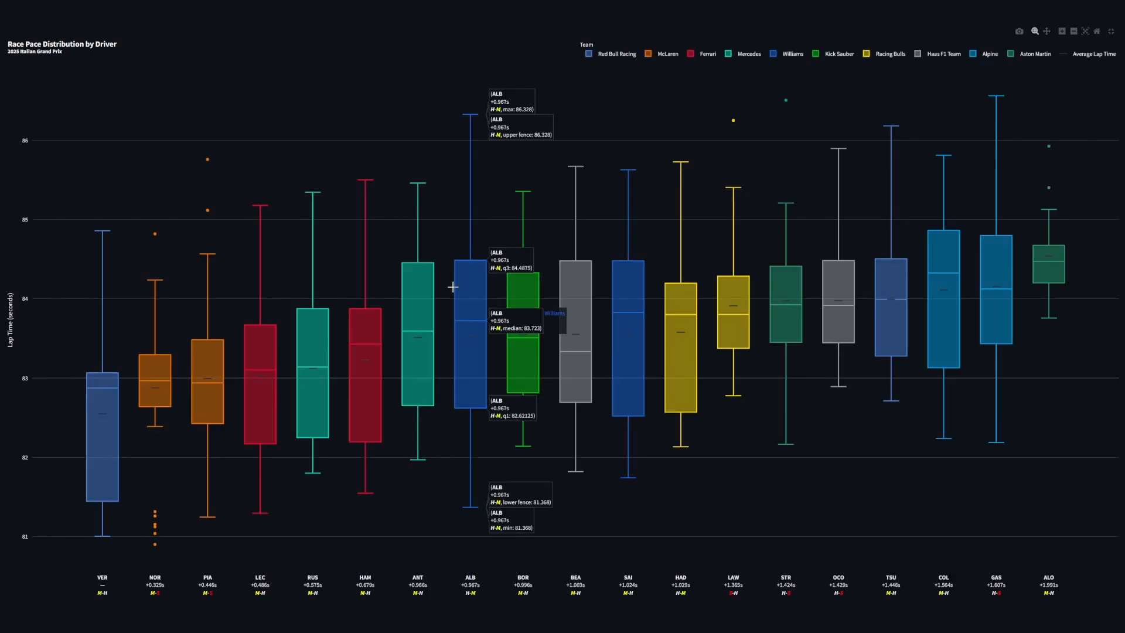
mouse_move(685, 380)
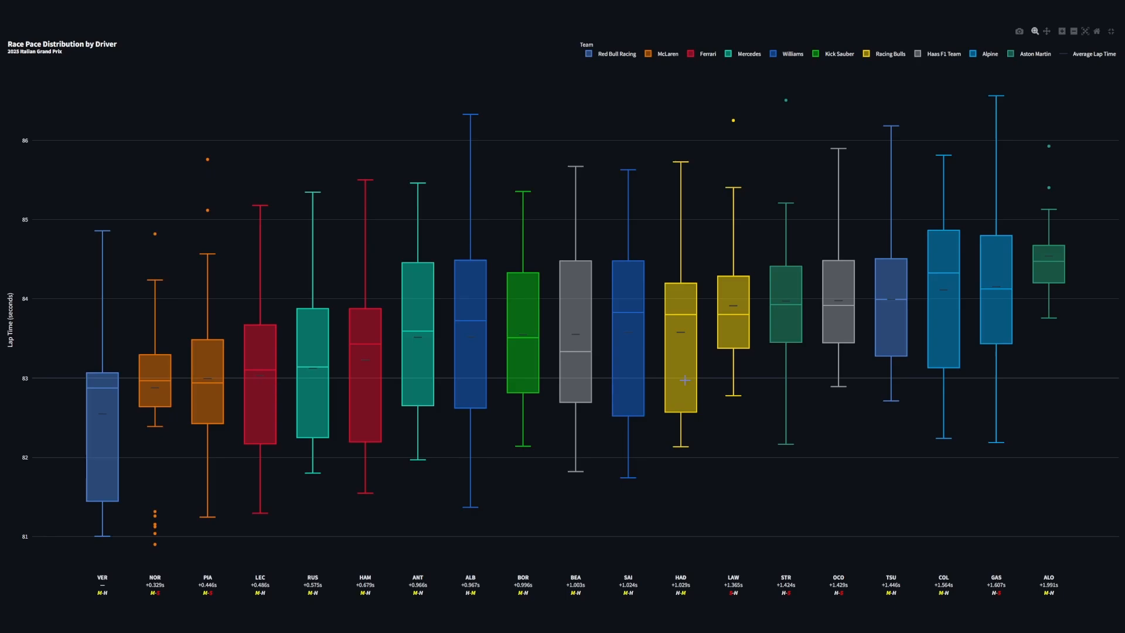
mouse_move(461, 304)
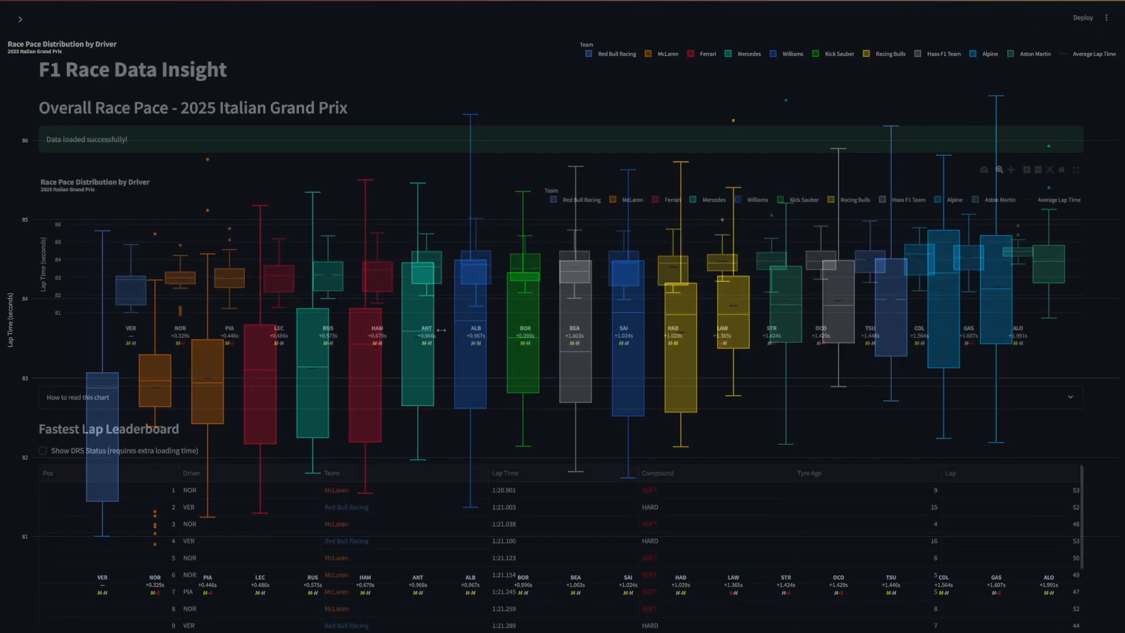
Scroll down the dashboard toward the Fastest Lap Leaderboard table
scroll(down, 3)
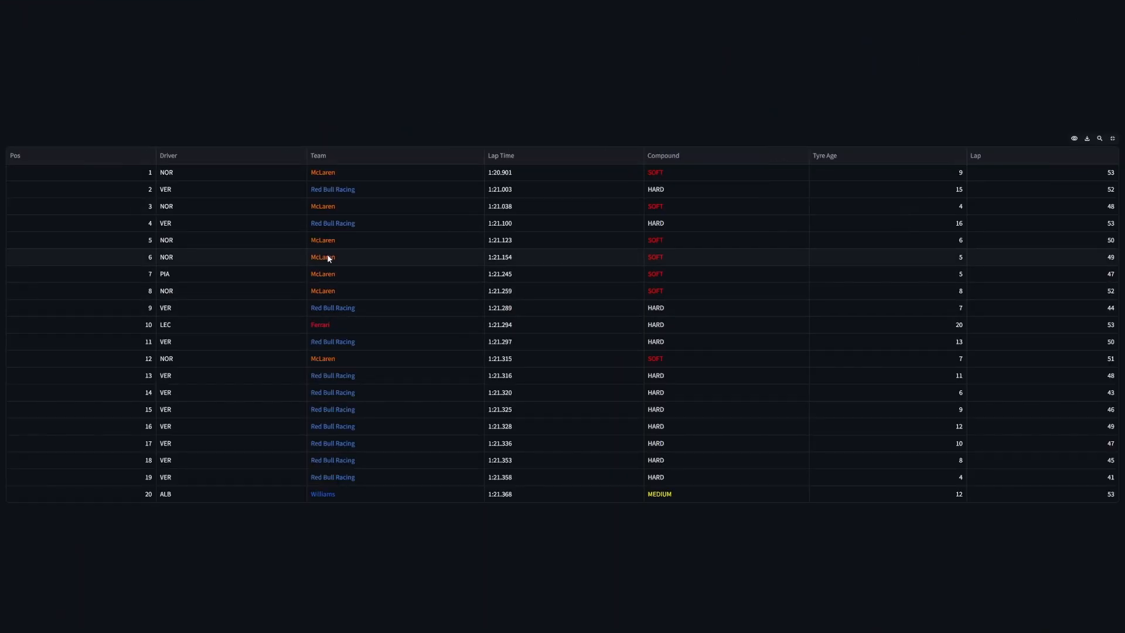
mouse_move(322, 359)
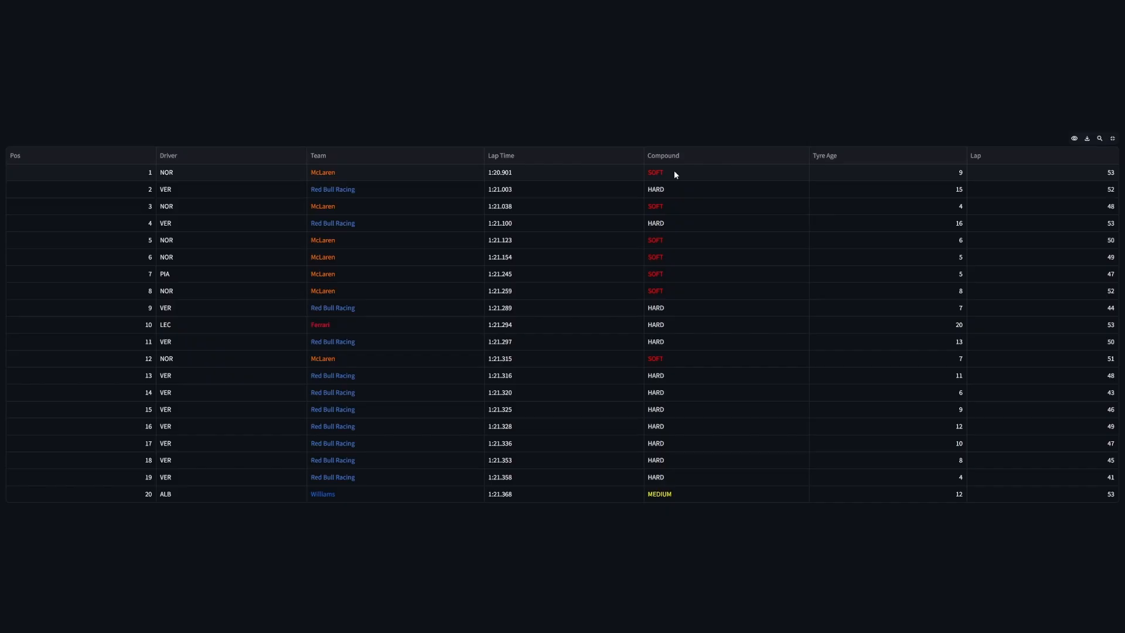
mouse_move(661, 177)
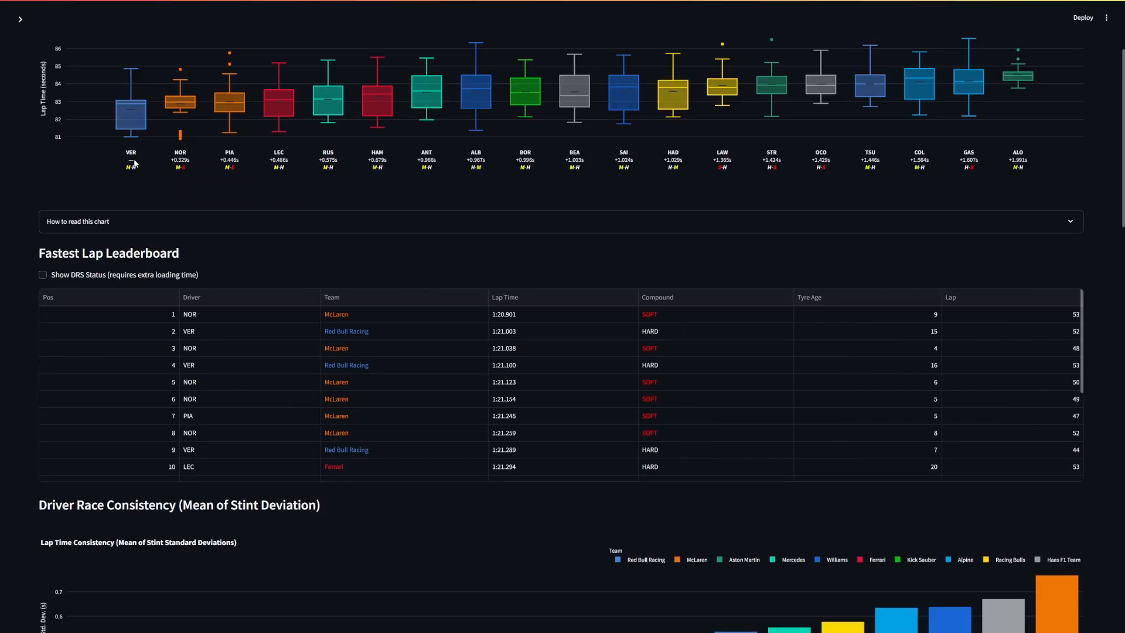
Scroll to the Driver Race Consistency chart and enlarge it to fullscreen
scroll(down, 3)
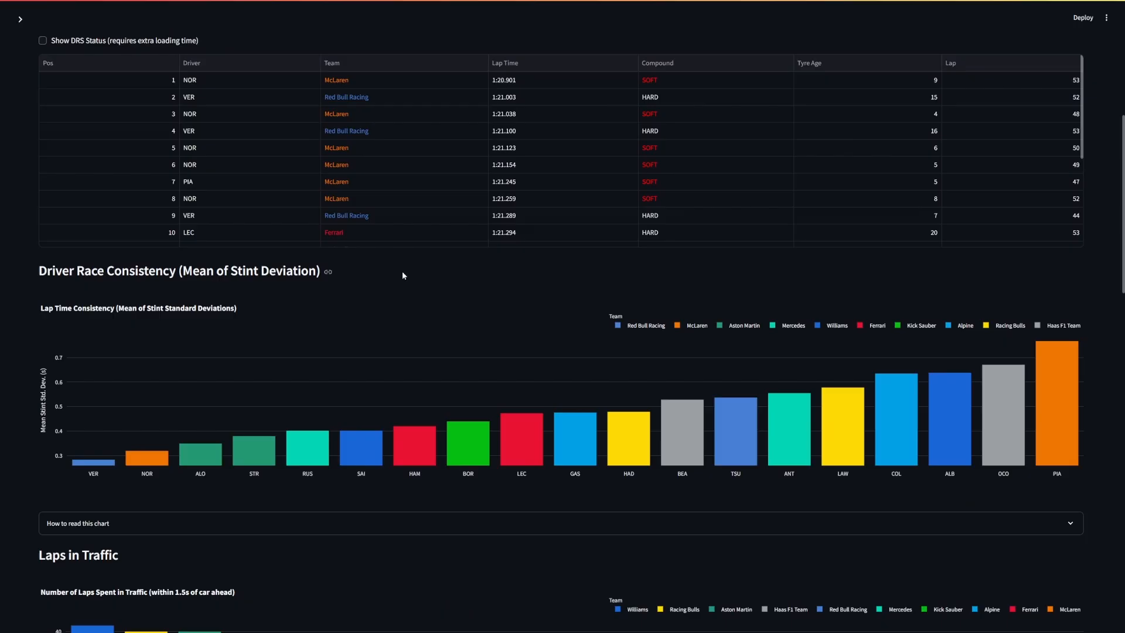
scroll(down, 3)
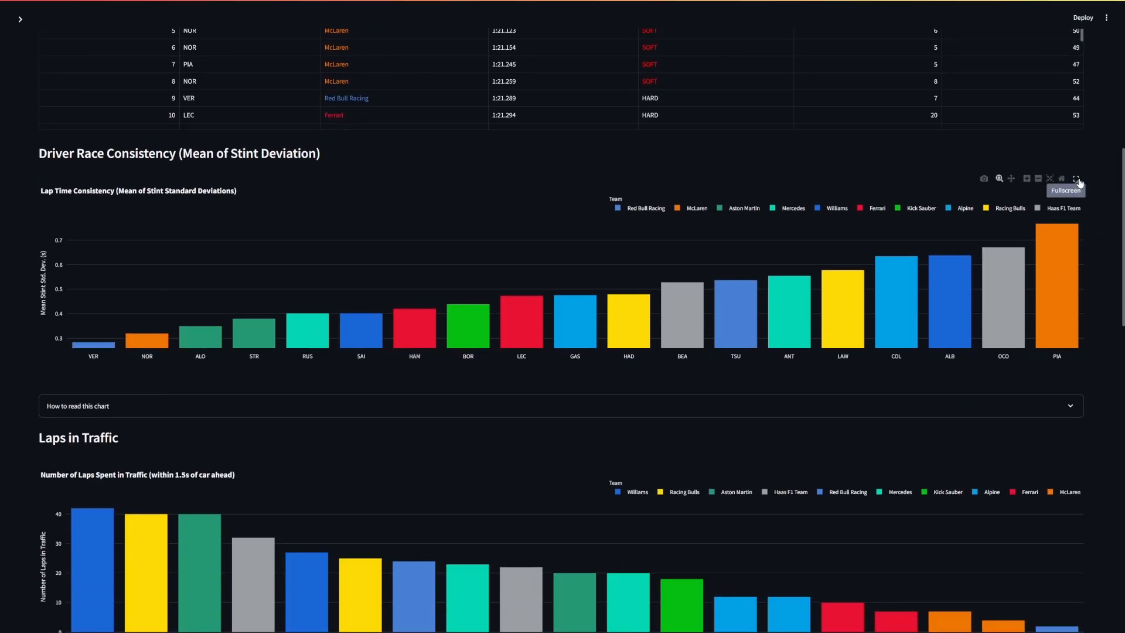
click(1076, 178)
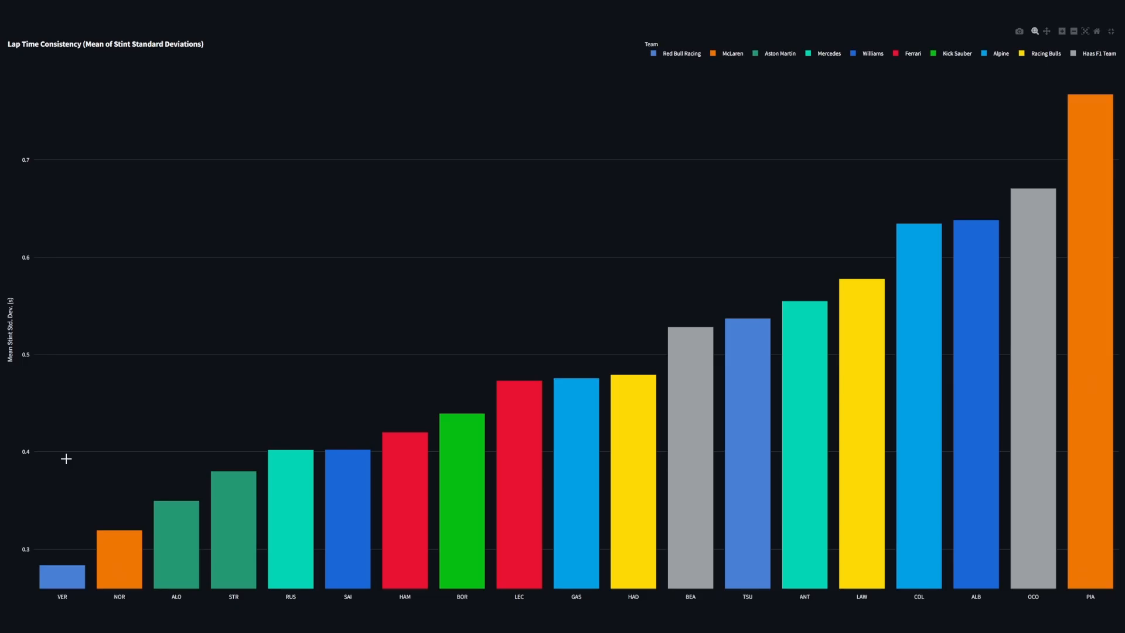
mouse_move(175, 499)
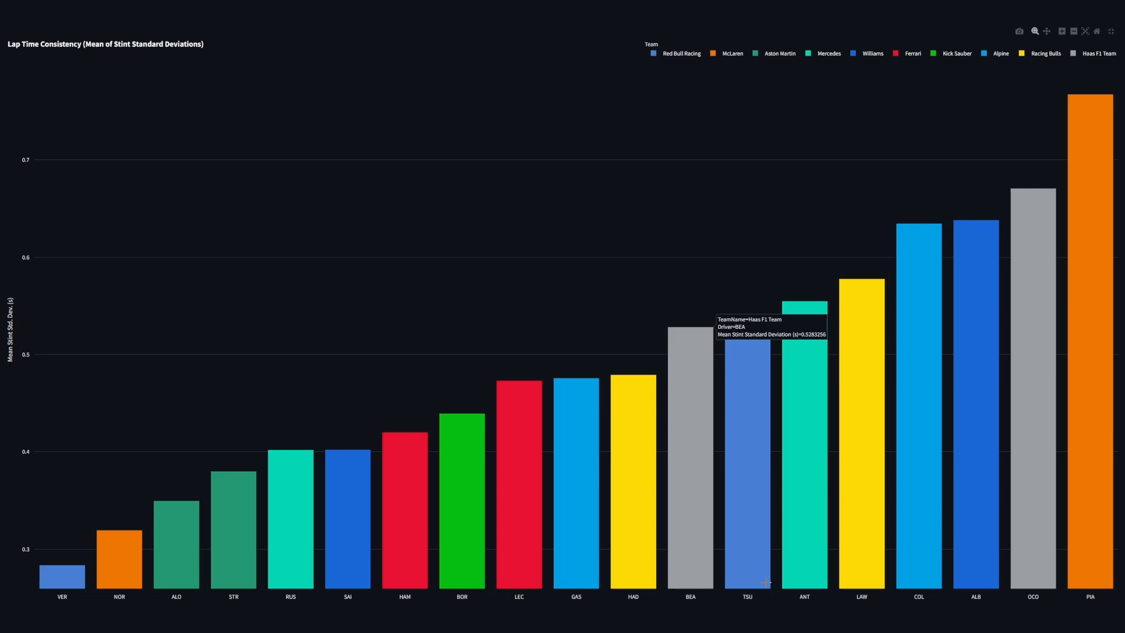
scroll(down, 3)
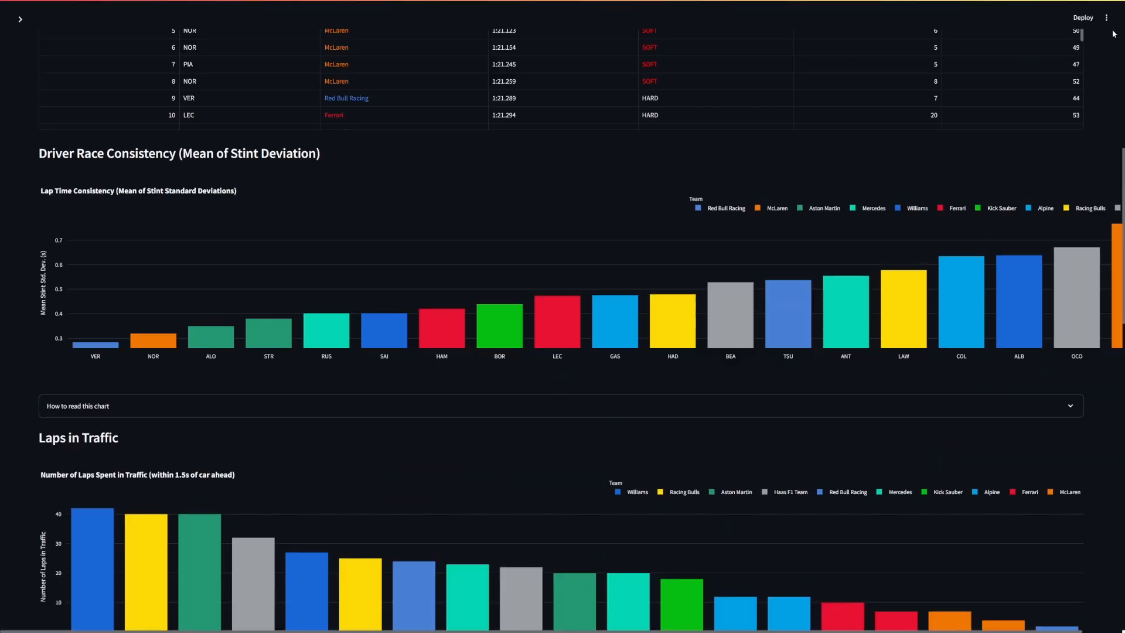
Scroll further down to the Laps in Traffic chart and Tyre Degradation Analysis
scroll(down, 3)
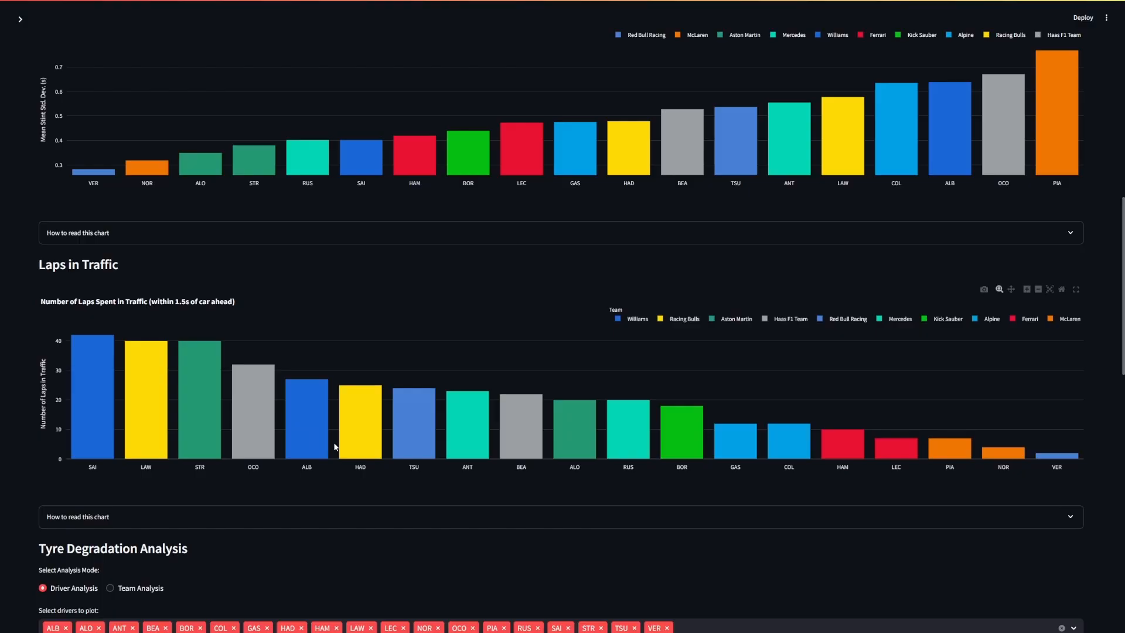
scroll(down, 3)
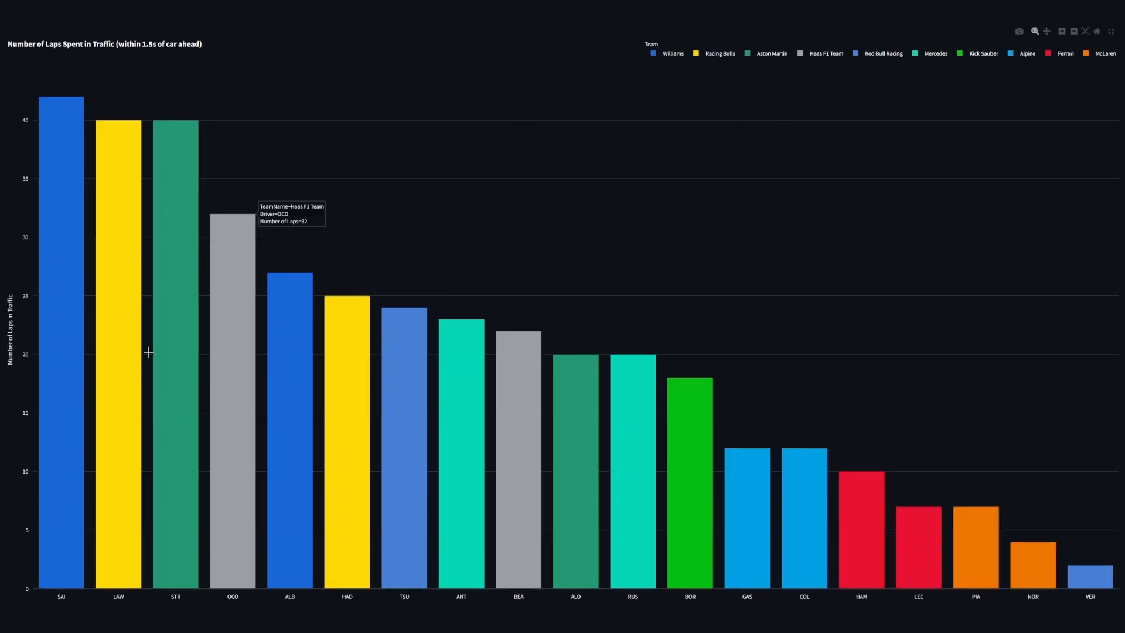
mouse_move(183, 200)
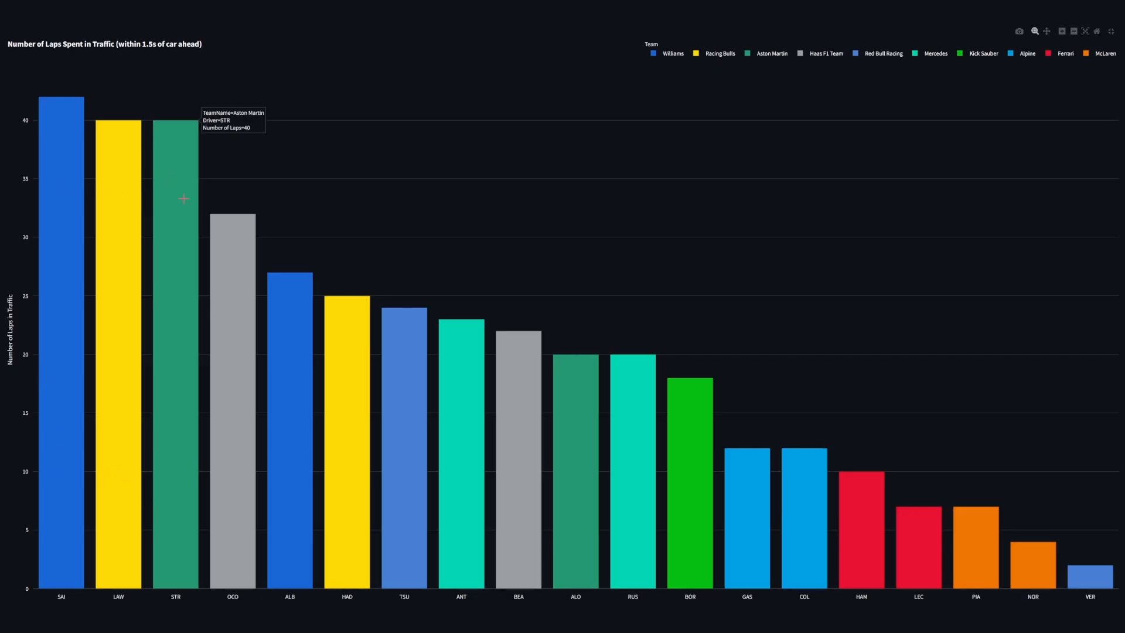
mouse_move(108, 358)
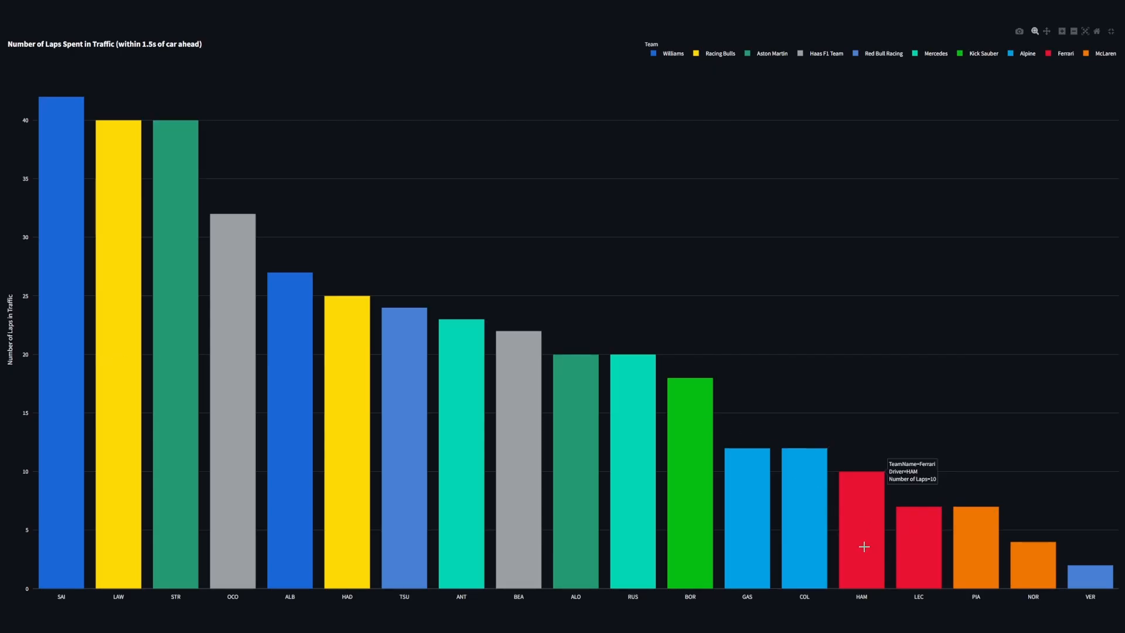
mouse_move(610, 524)
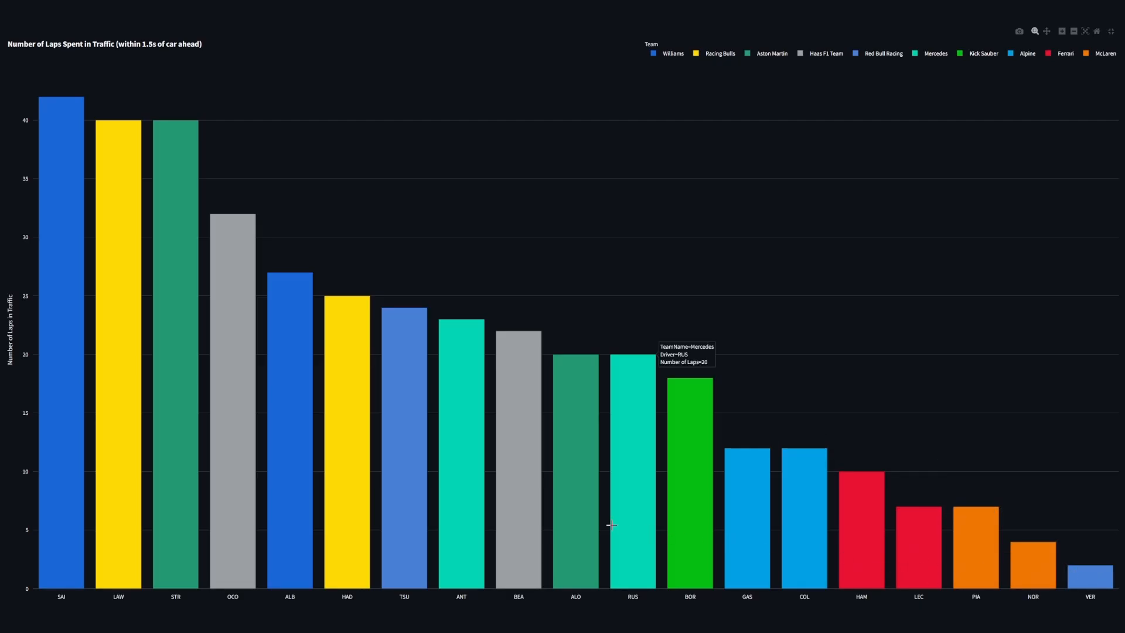
mouse_move(1118, 32)
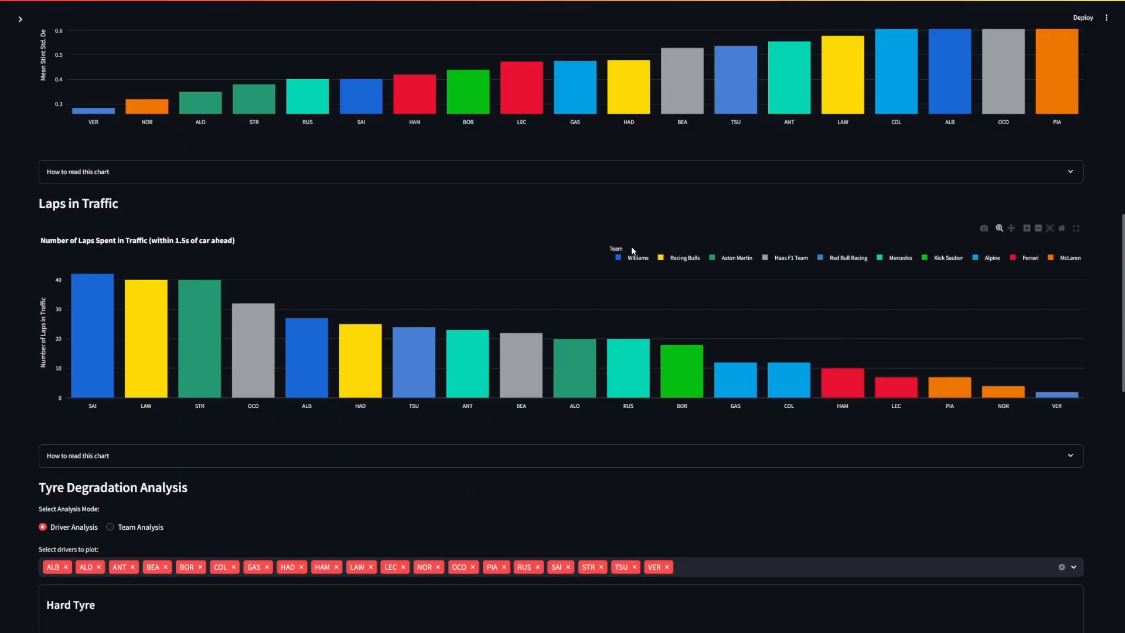
mouse_move(421, 290)
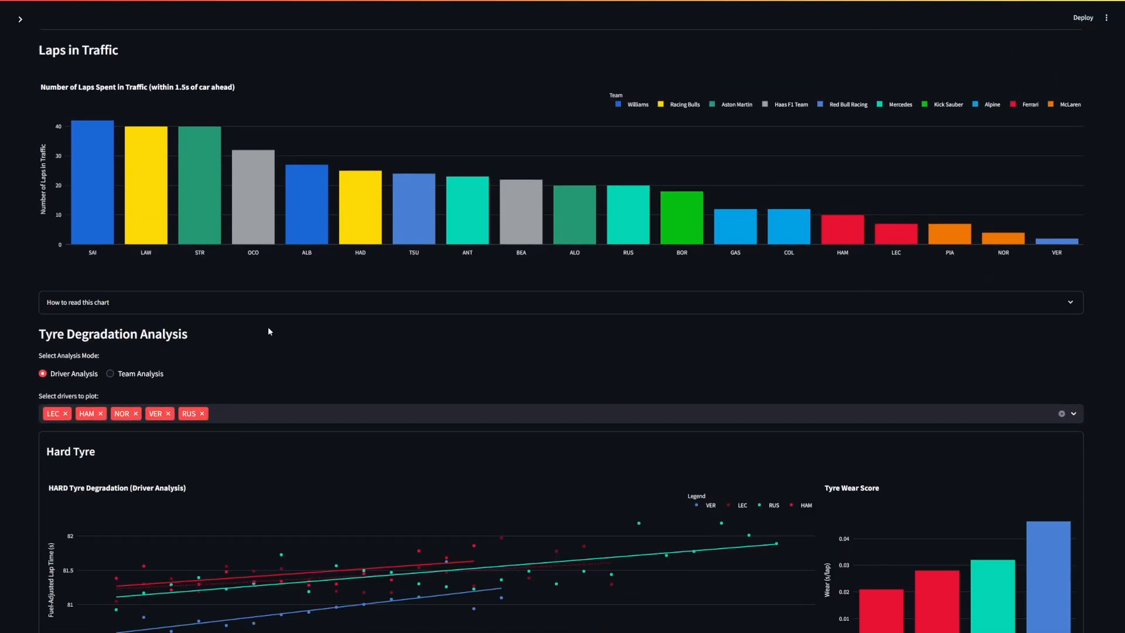
Scroll down and enlarge the Medium tyre degradation chart to fullscreen
scroll(down, 3)
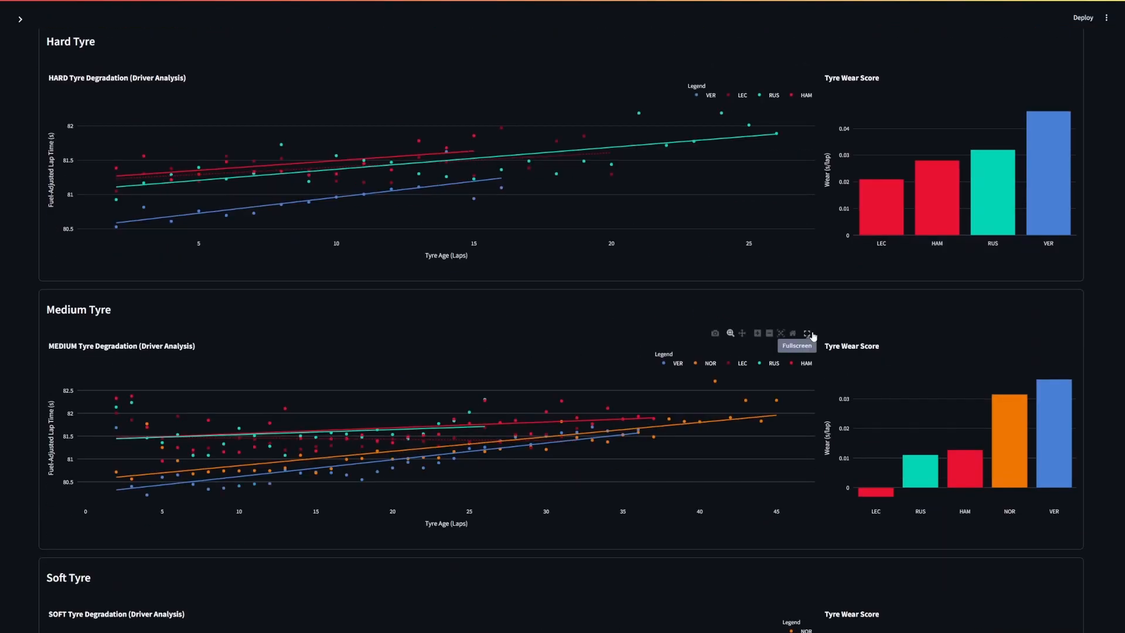
click(806, 332)
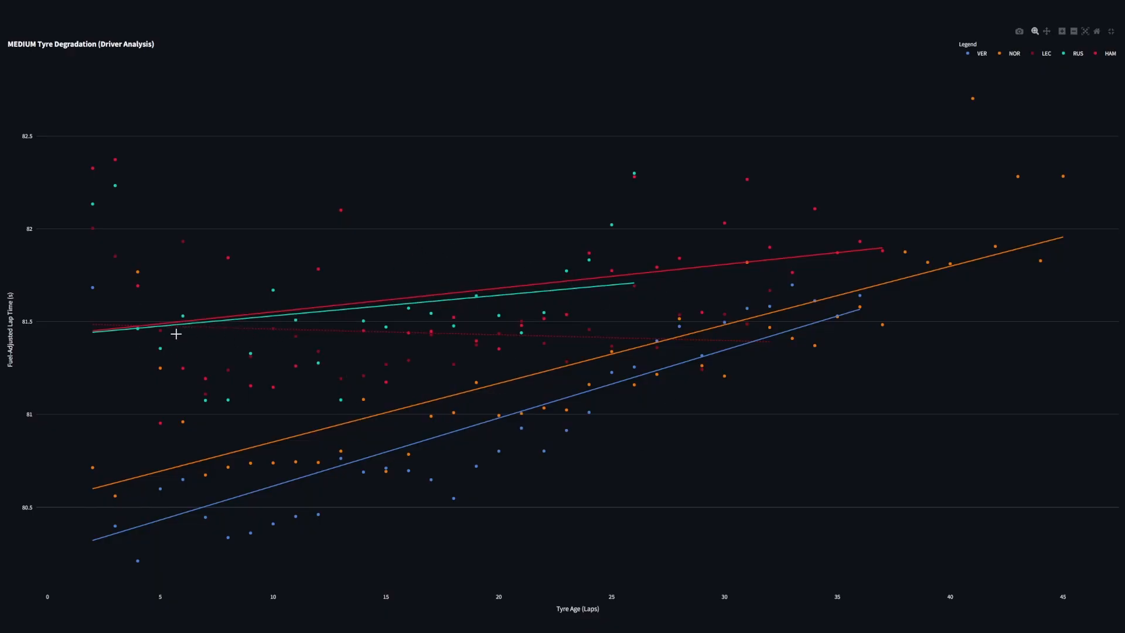
mouse_move(766, 342)
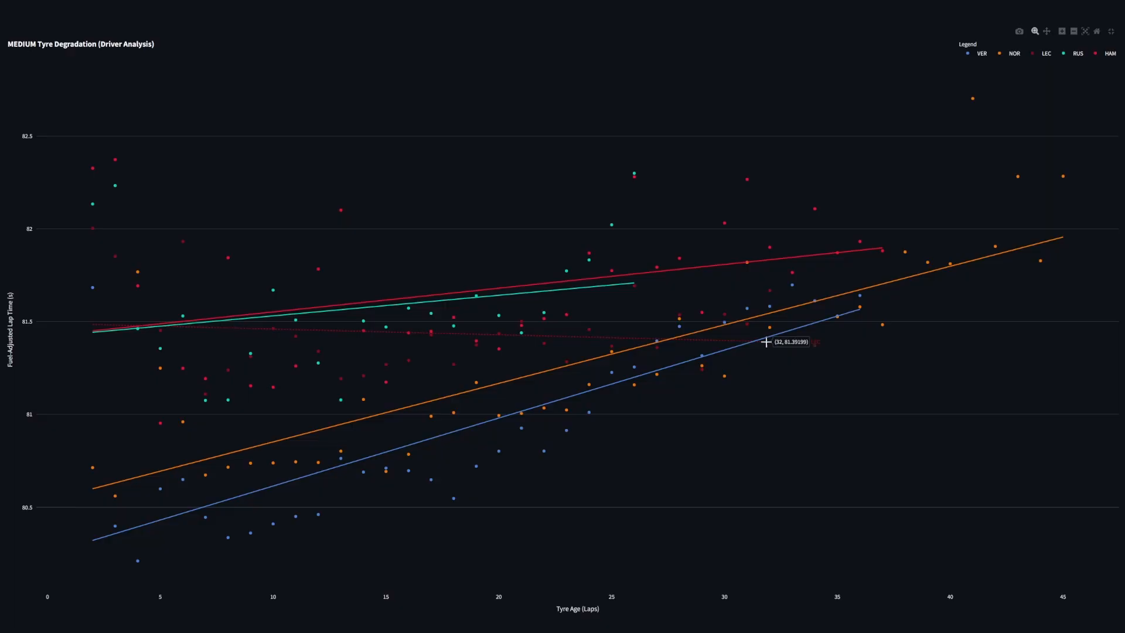
mouse_move(769, 342)
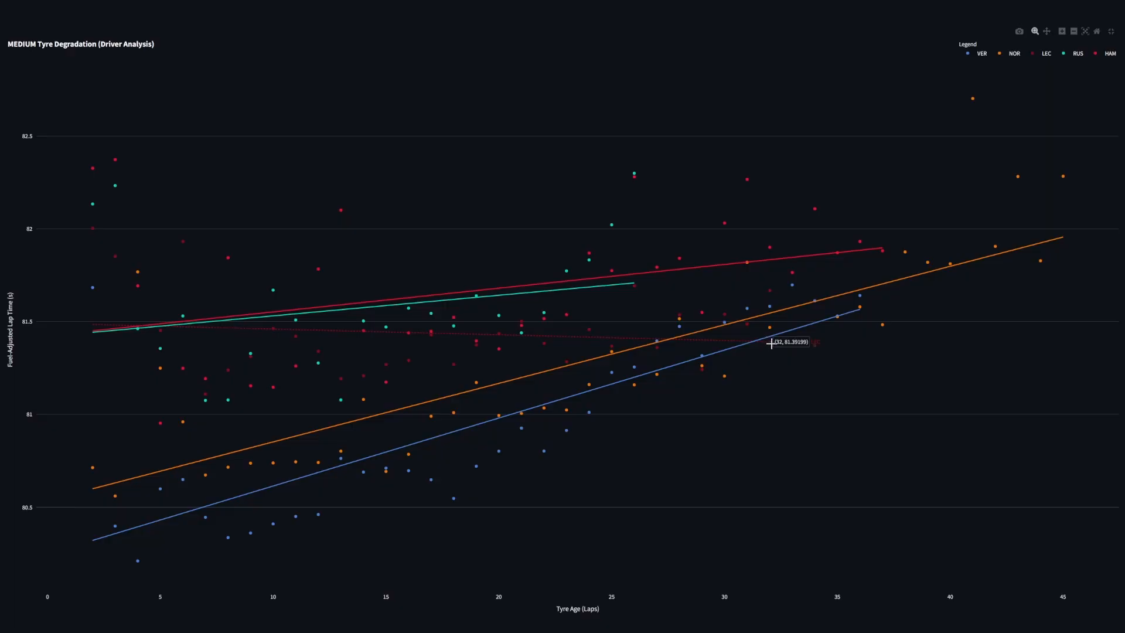
mouse_move(518, 250)
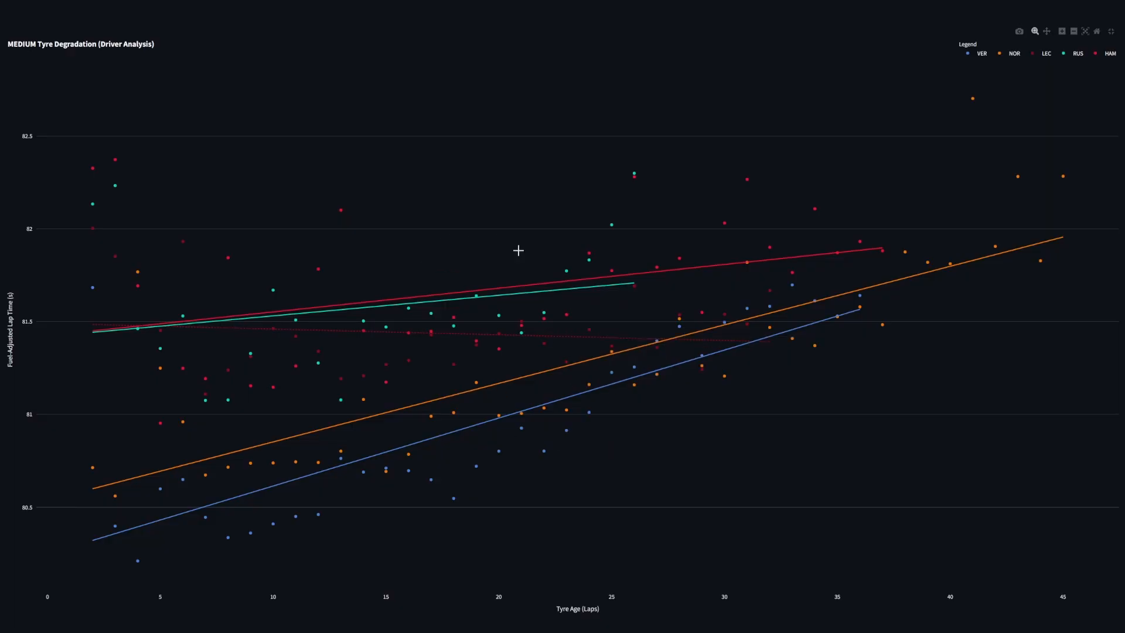
mouse_move(409, 362)
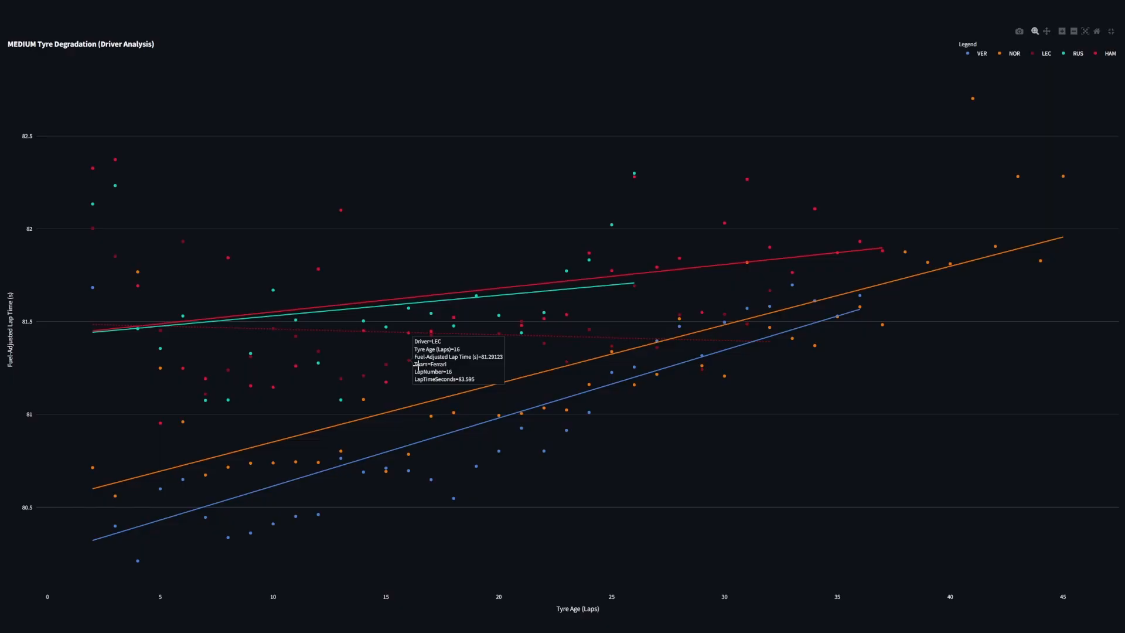
mouse_move(446, 348)
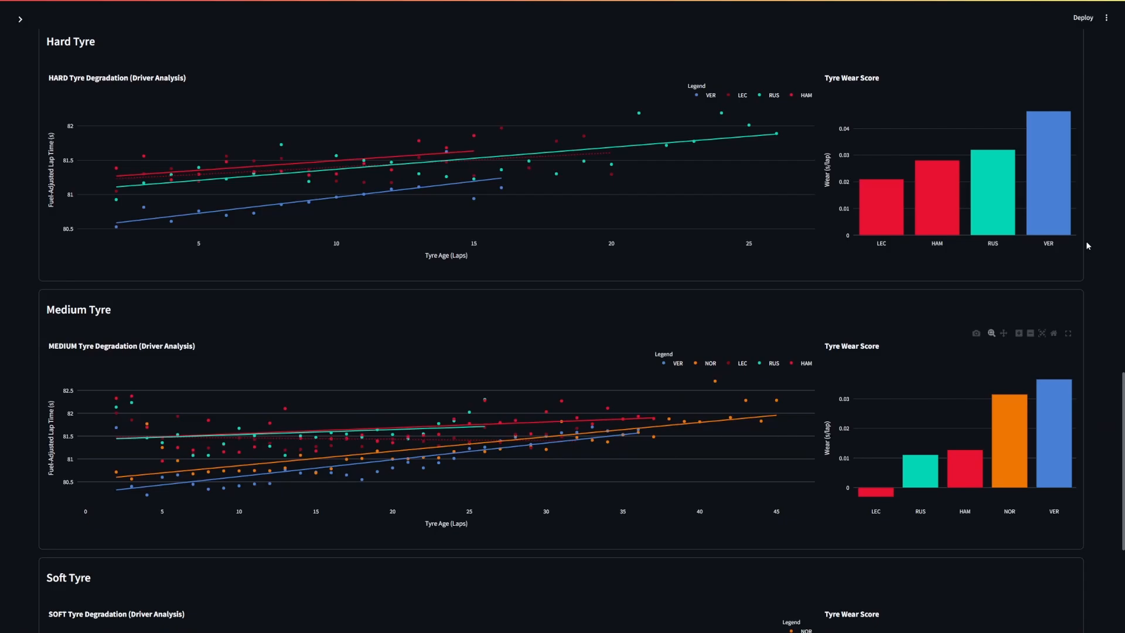
click(1068, 333)
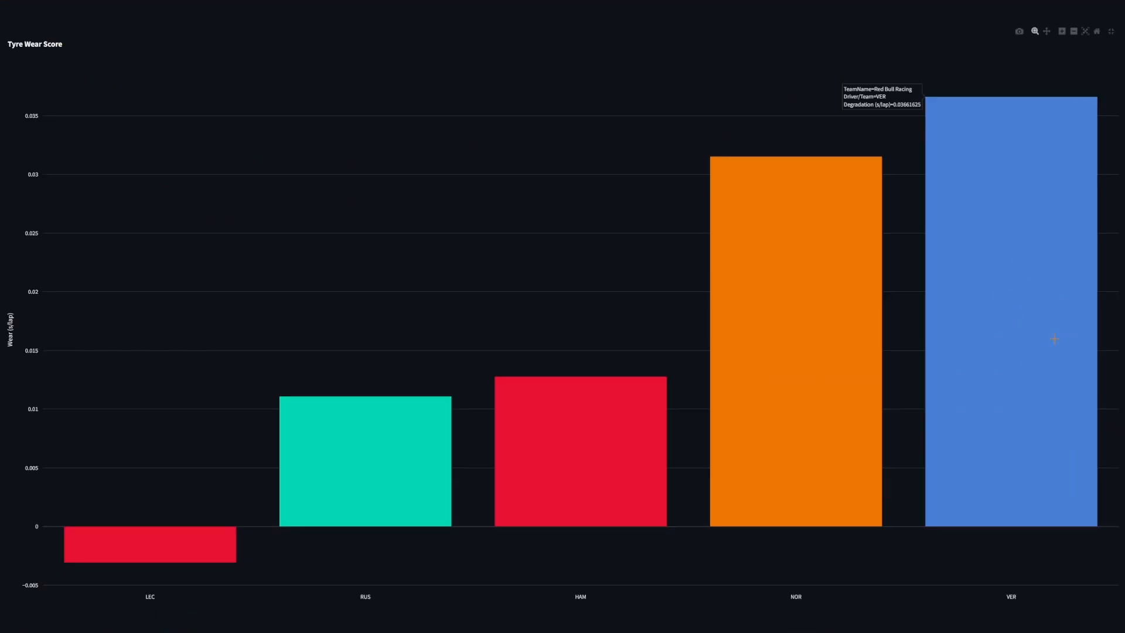
mouse_move(916, 416)
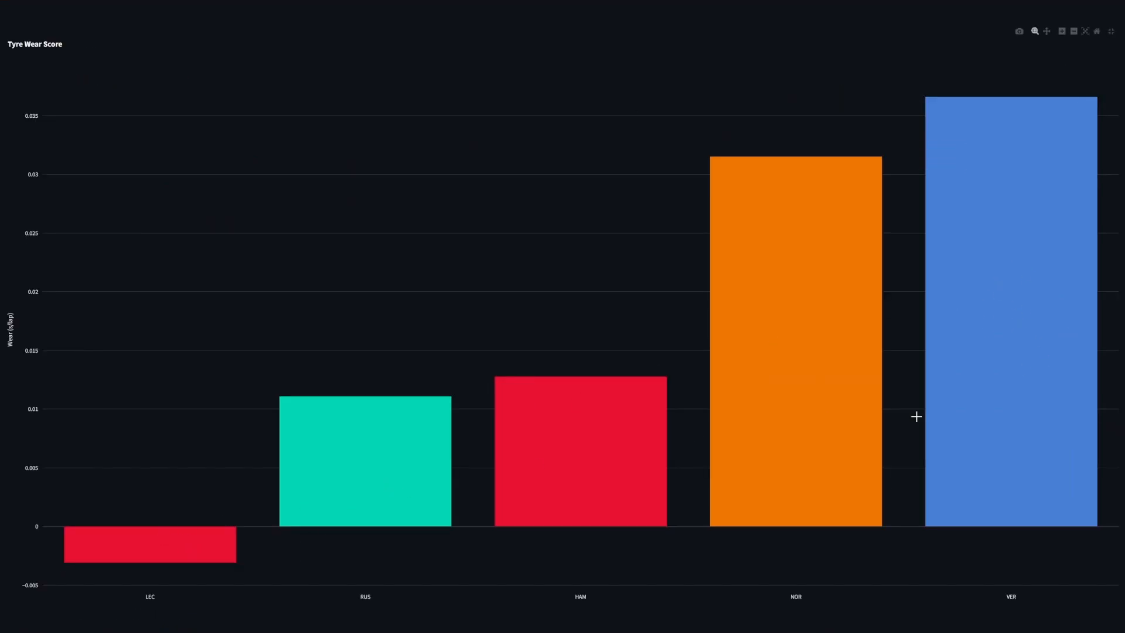
mouse_move(966, 443)
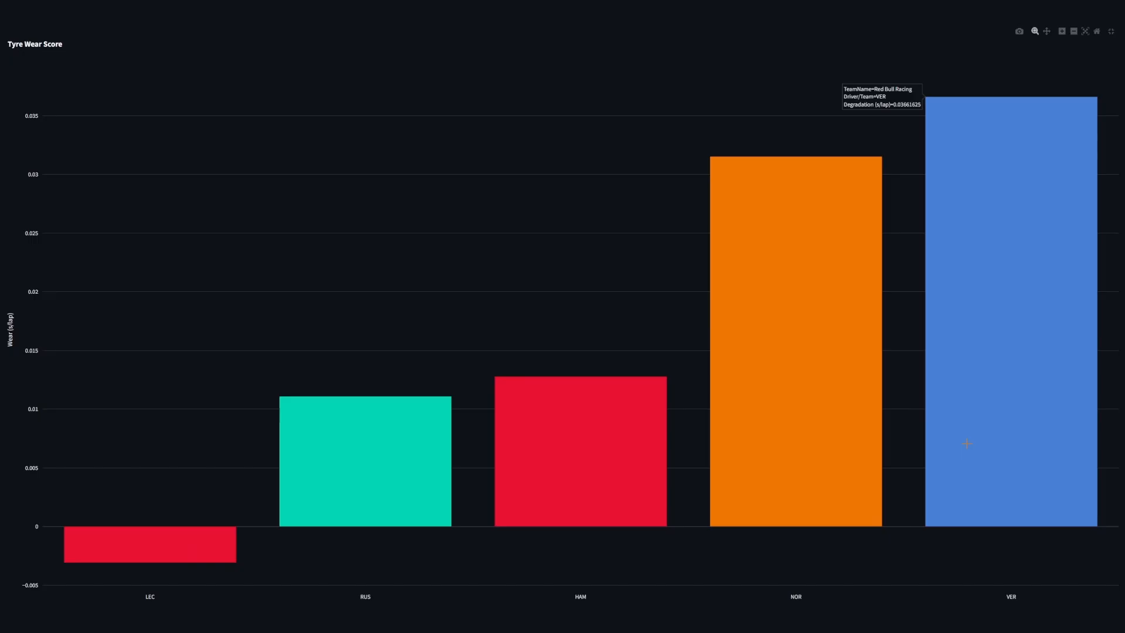
mouse_move(522, 214)
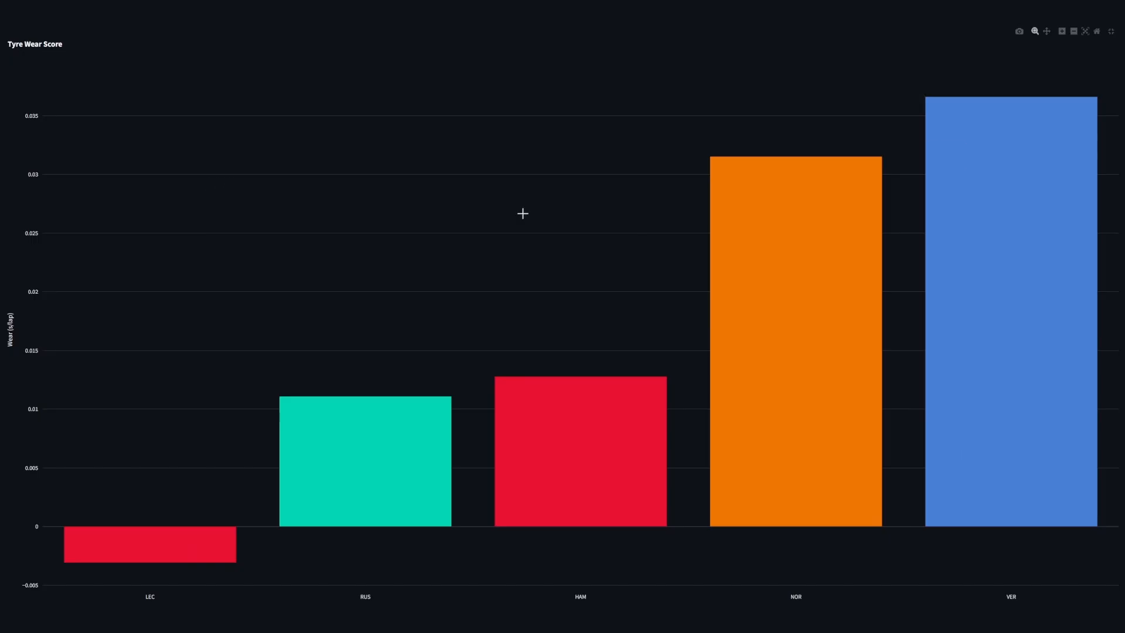
mouse_move(989, 300)
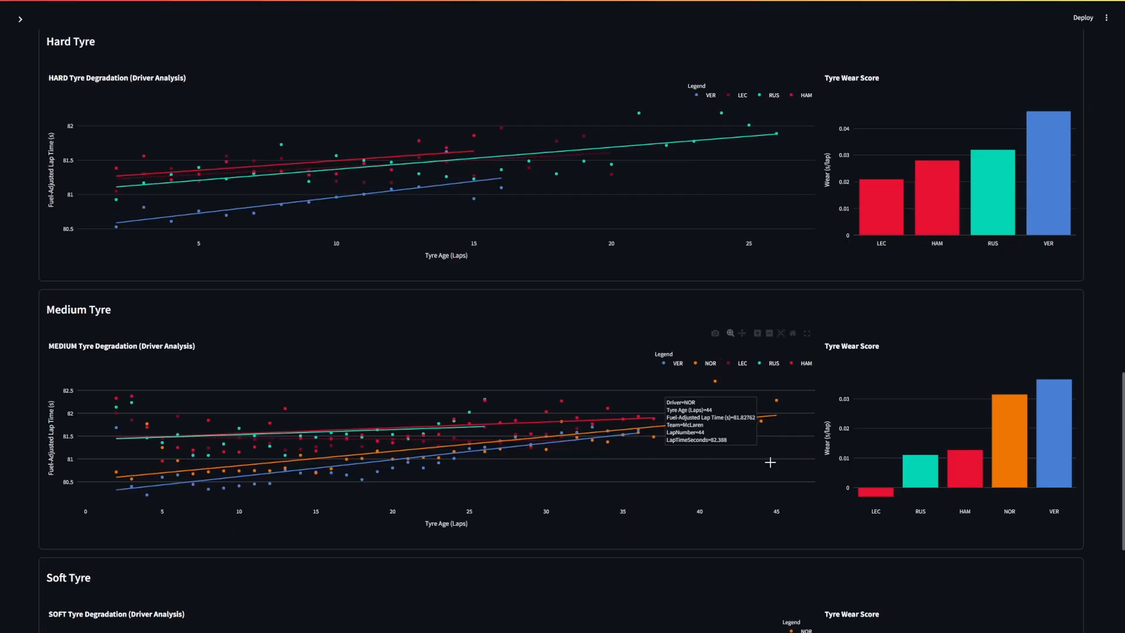
click(806, 332)
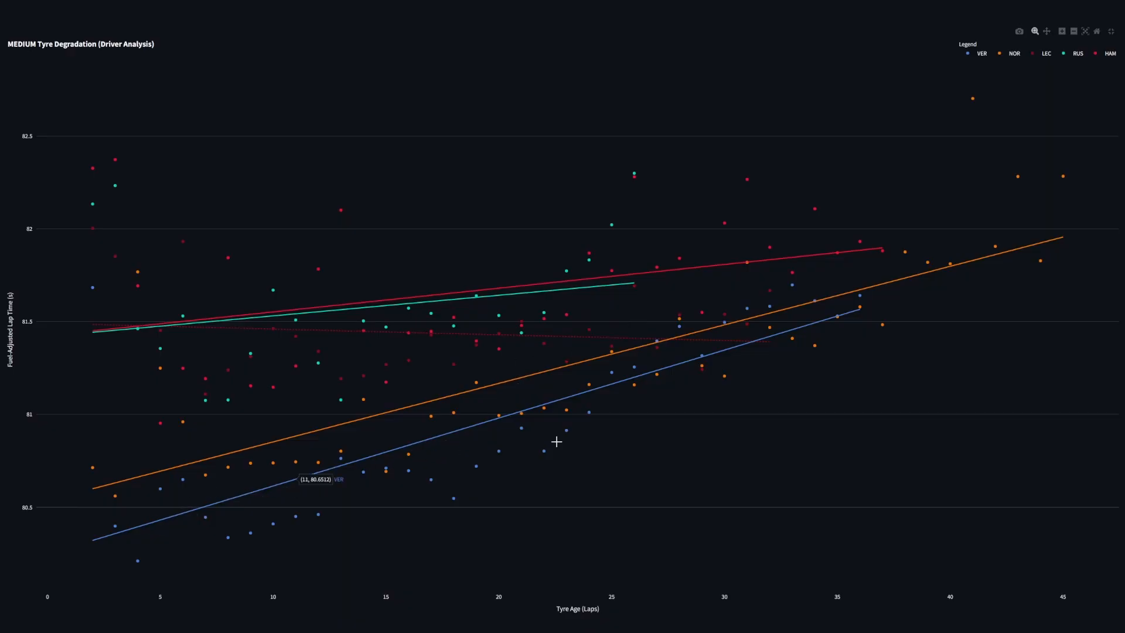
mouse_move(393, 453)
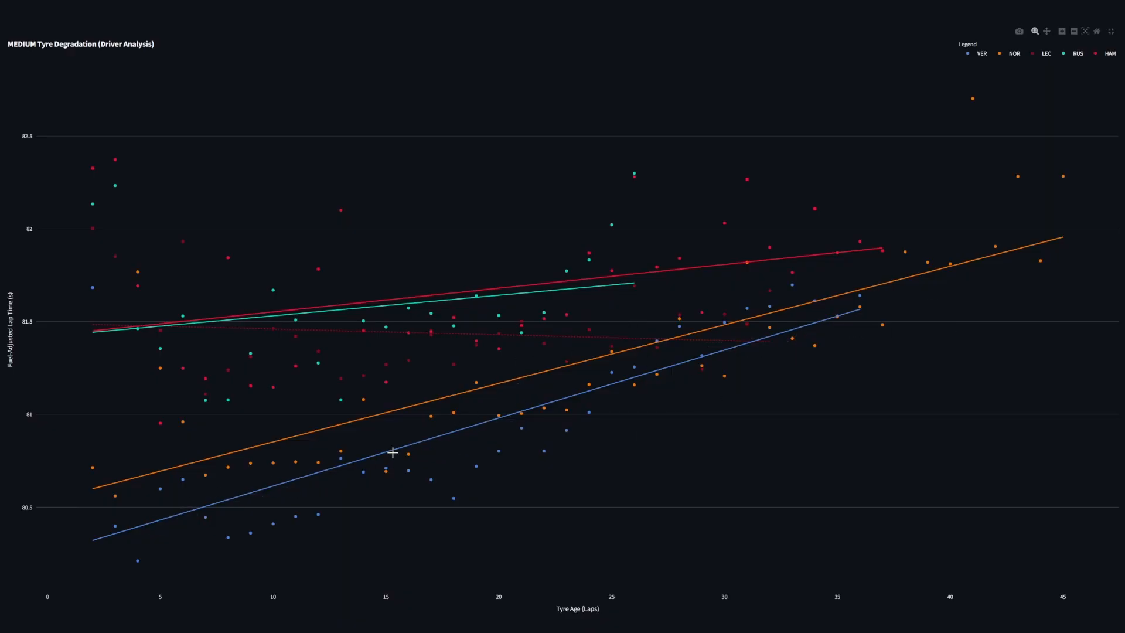
mouse_move(423, 433)
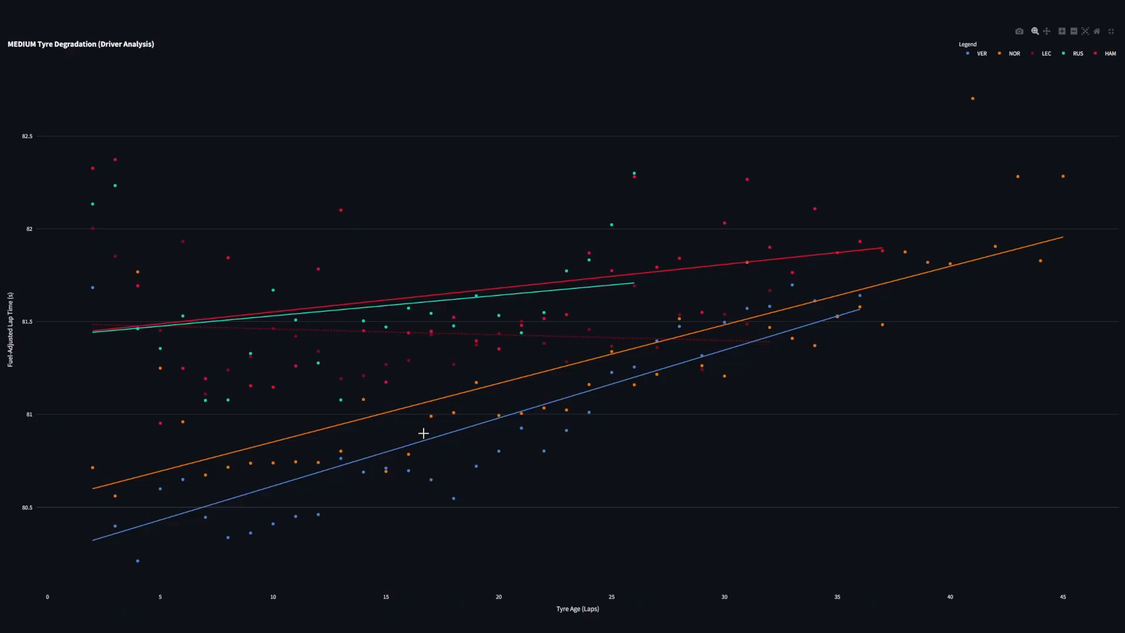
mouse_move(351, 460)
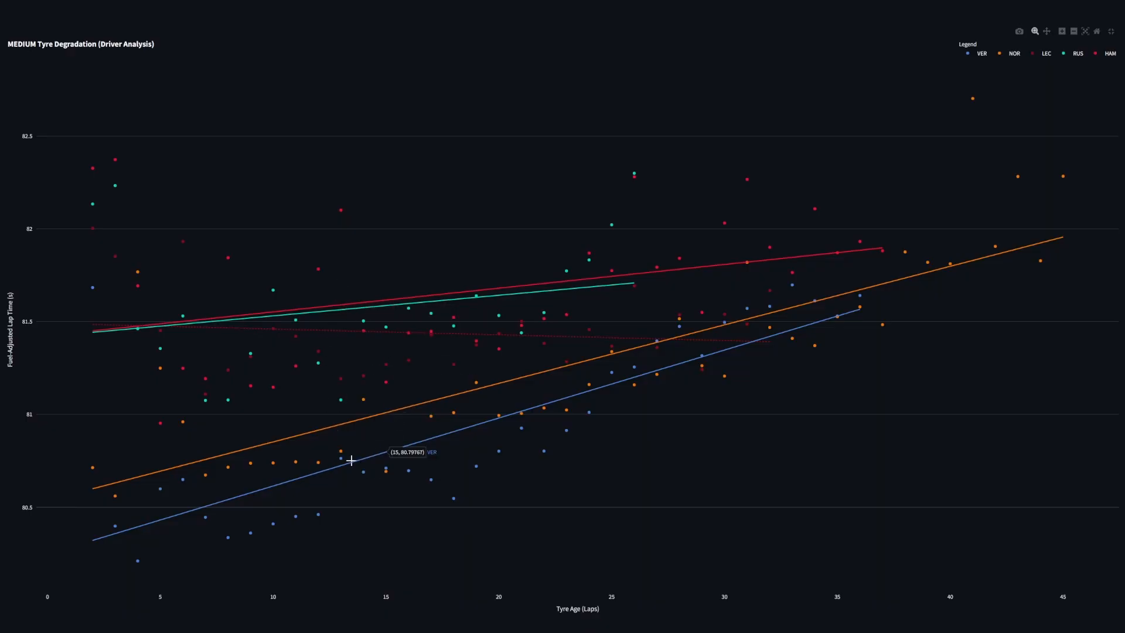
mouse_move(392, 437)
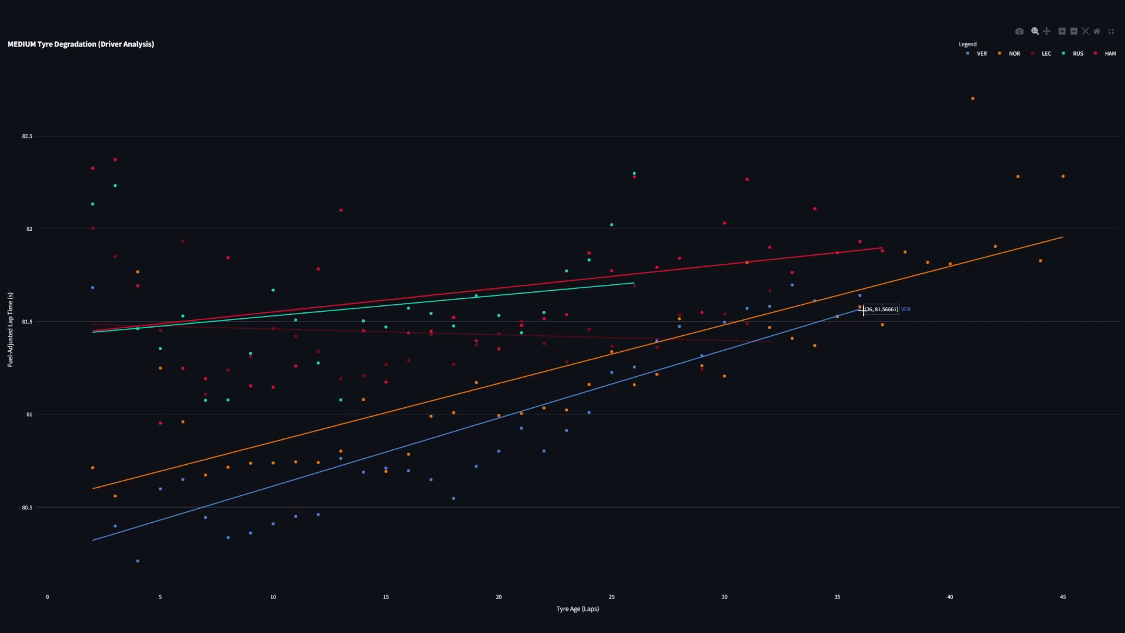
mouse_move(850, 315)
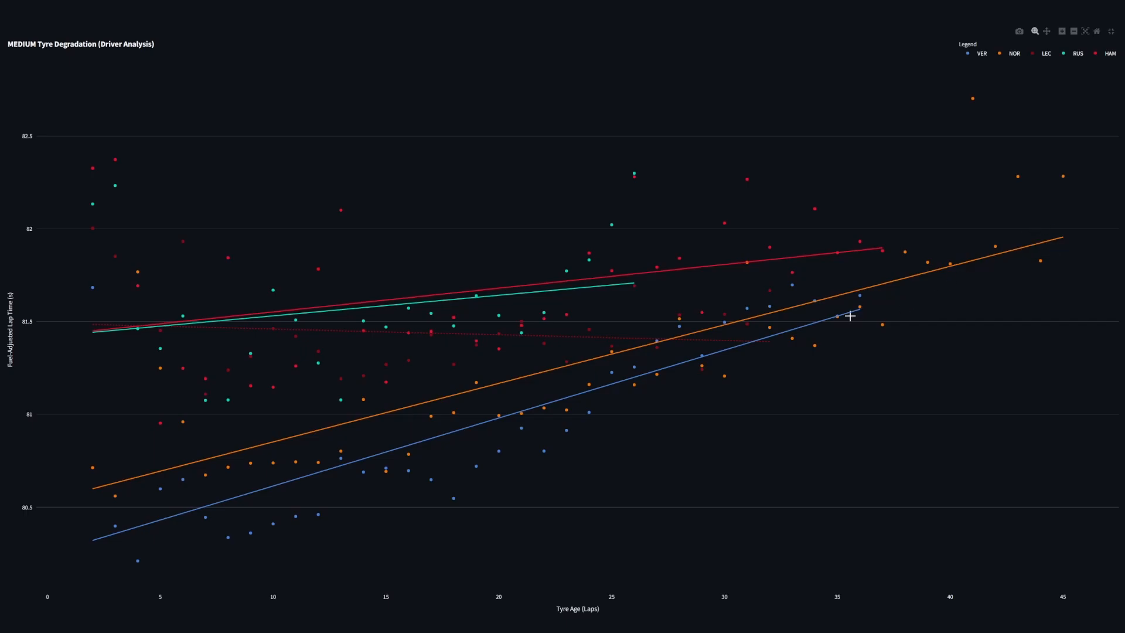
mouse_move(962, 278)
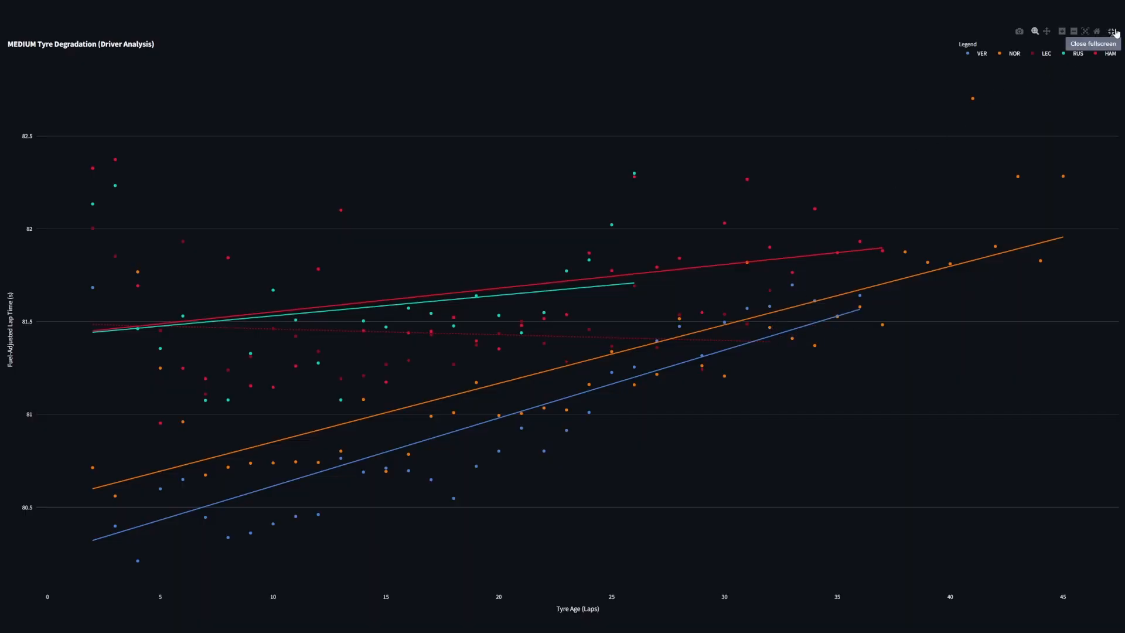
click(1113, 31)
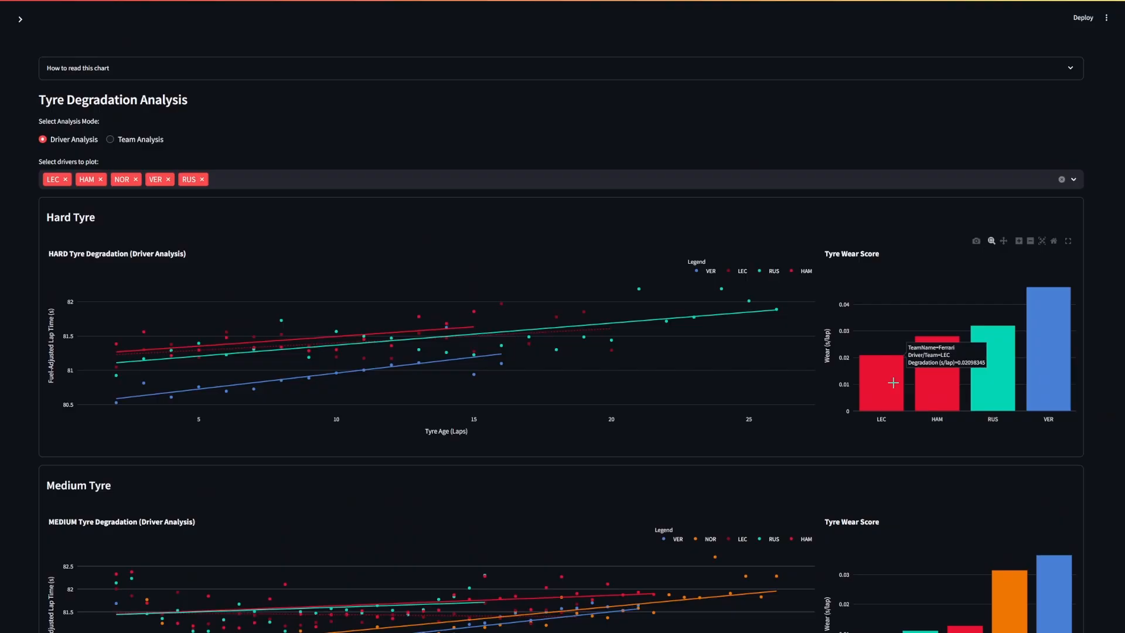
Enlarge the Hard tyre degradation chart, then scroll the page down
click(1067, 240)
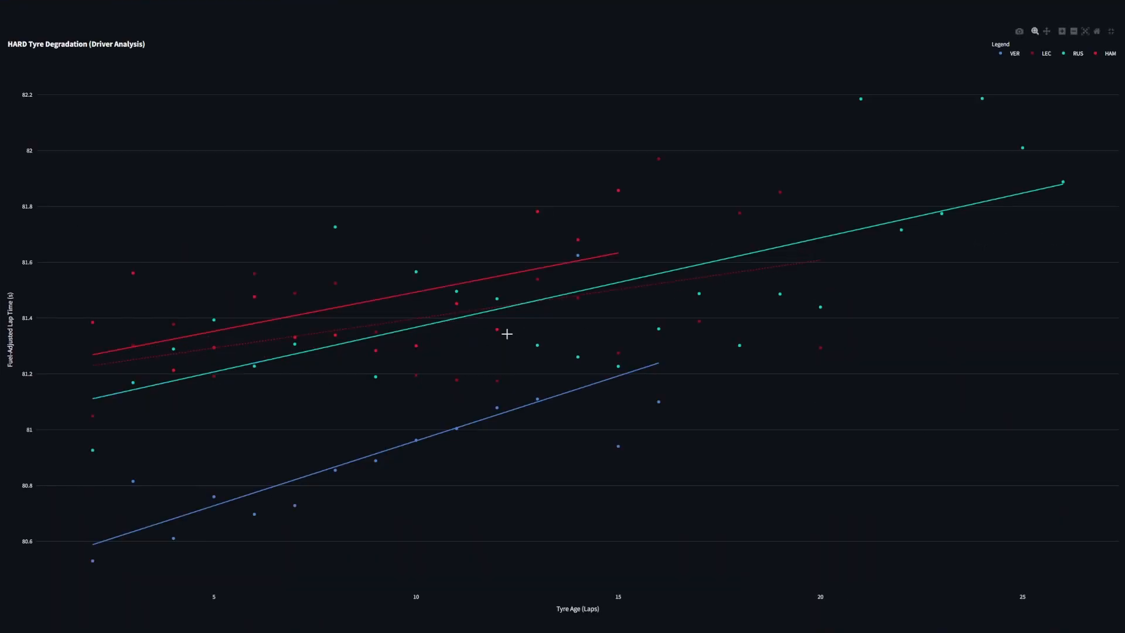
mouse_move(611, 260)
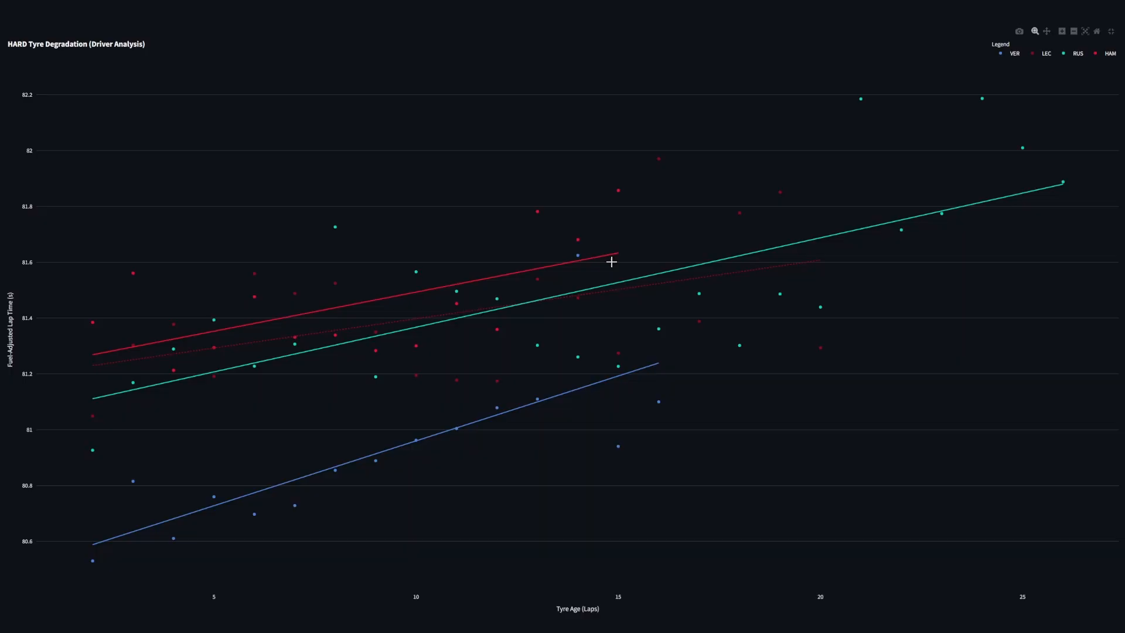
mouse_move(328, 342)
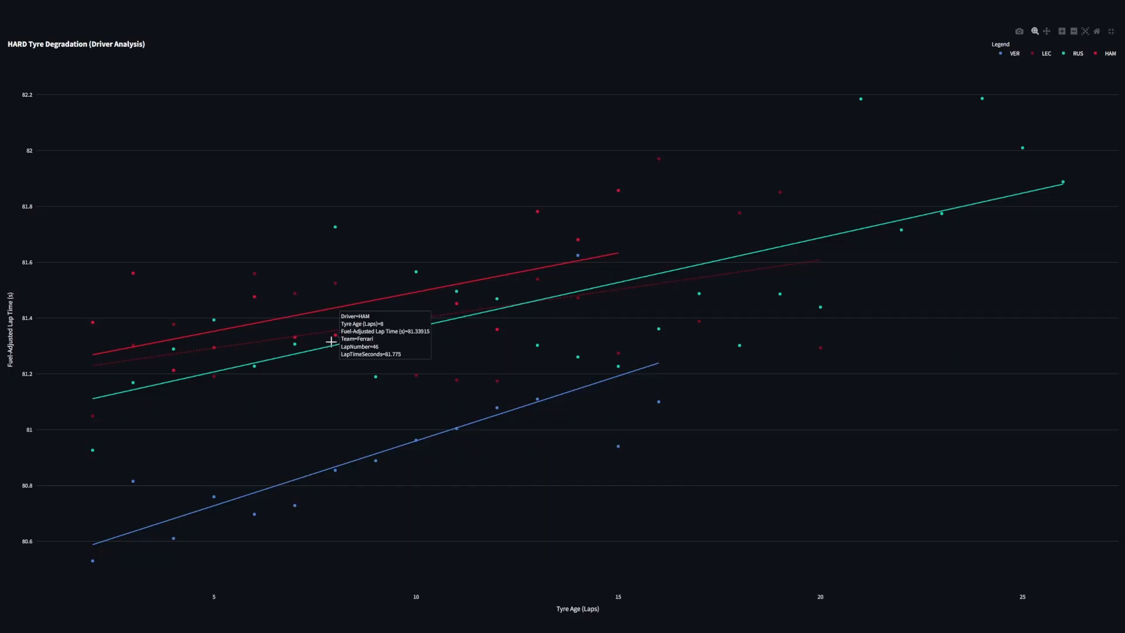
mouse_move(659, 270)
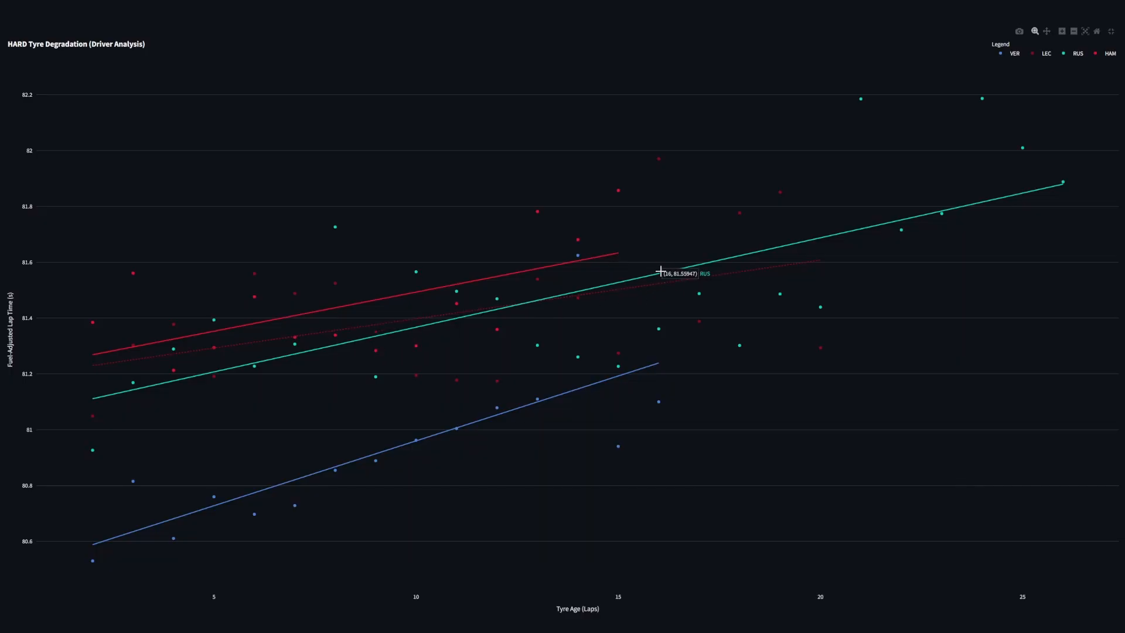
mouse_move(500, 386)
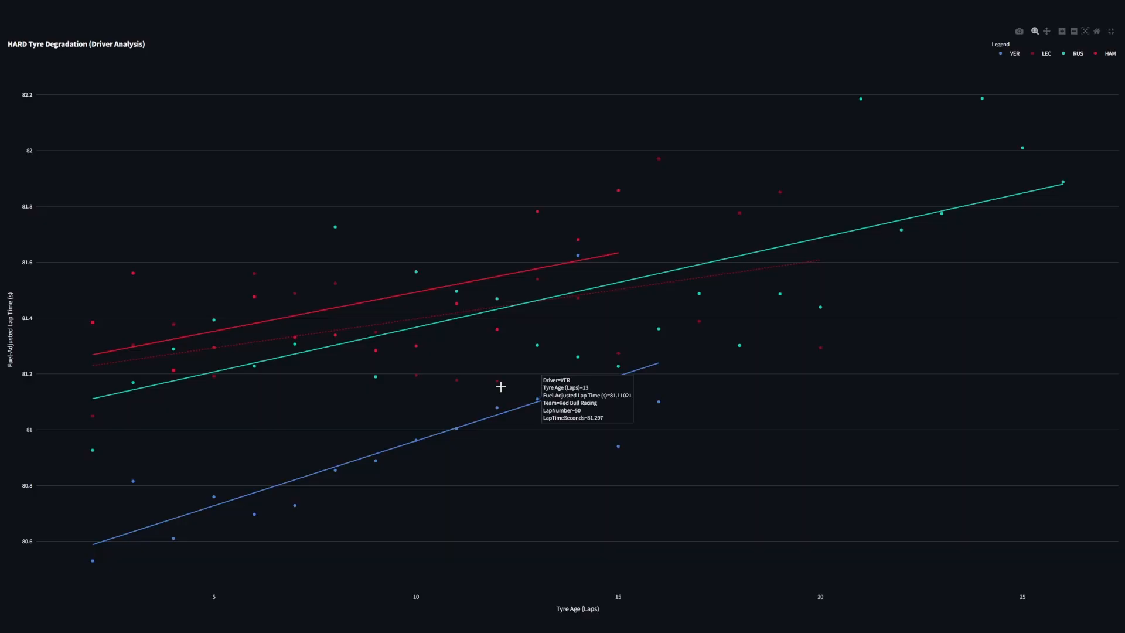
mouse_move(273, 409)
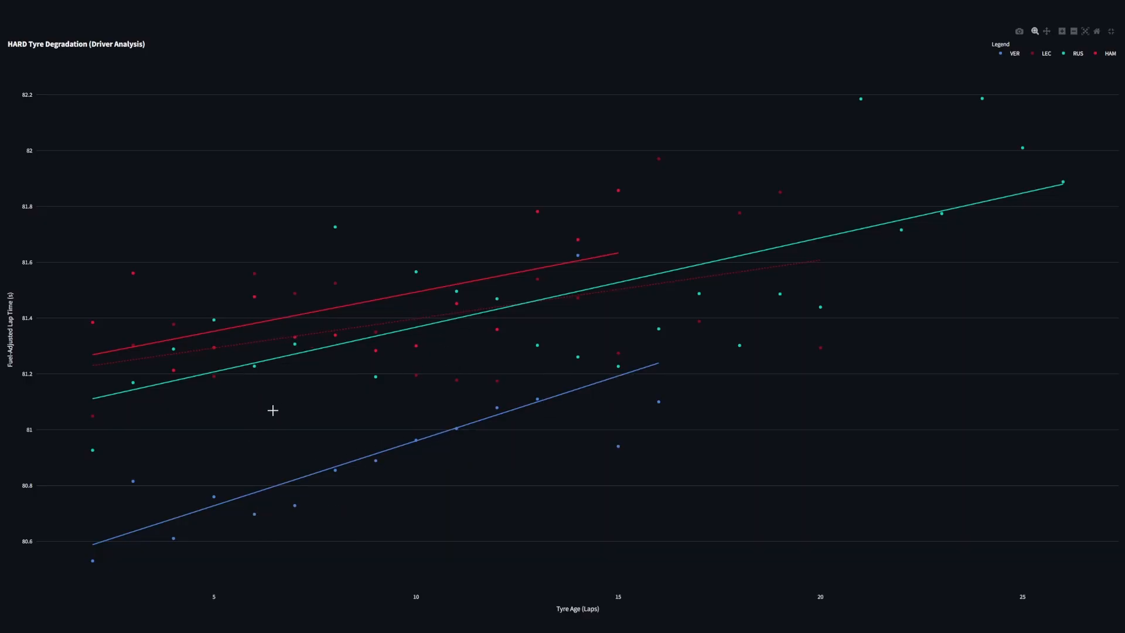
mouse_move(536, 400)
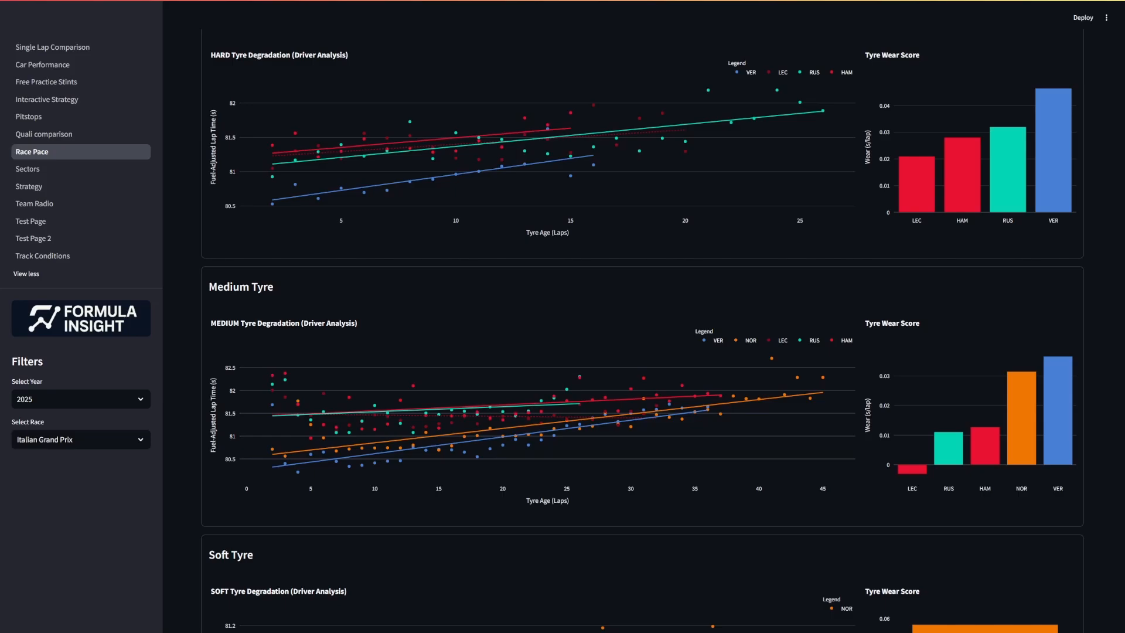
mouse_move(638, 416)
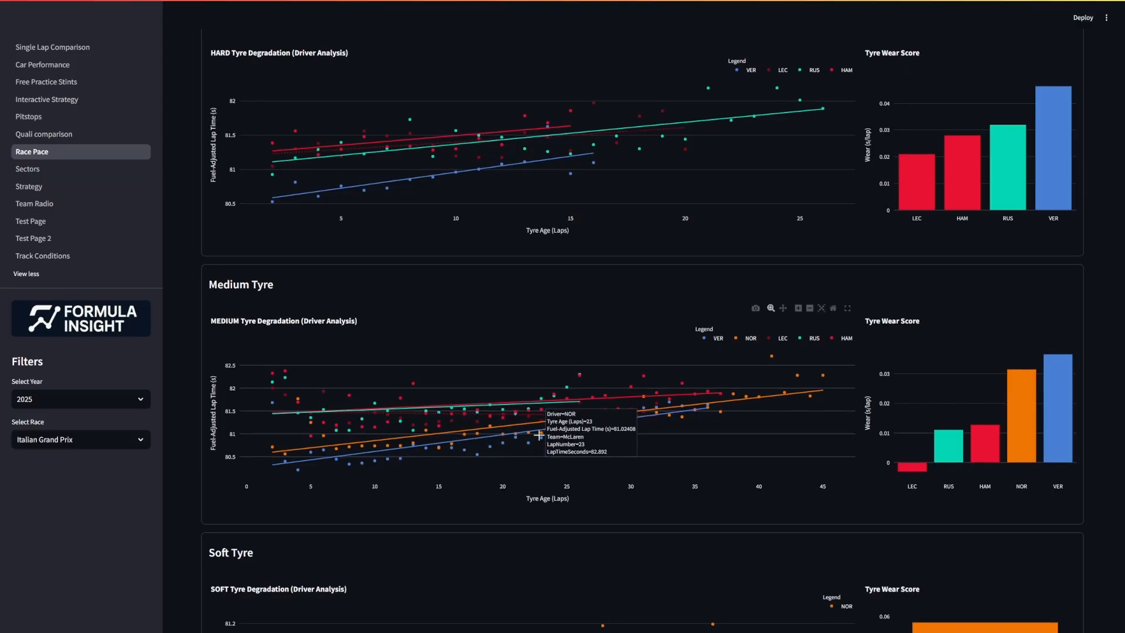
scroll(down, 3)
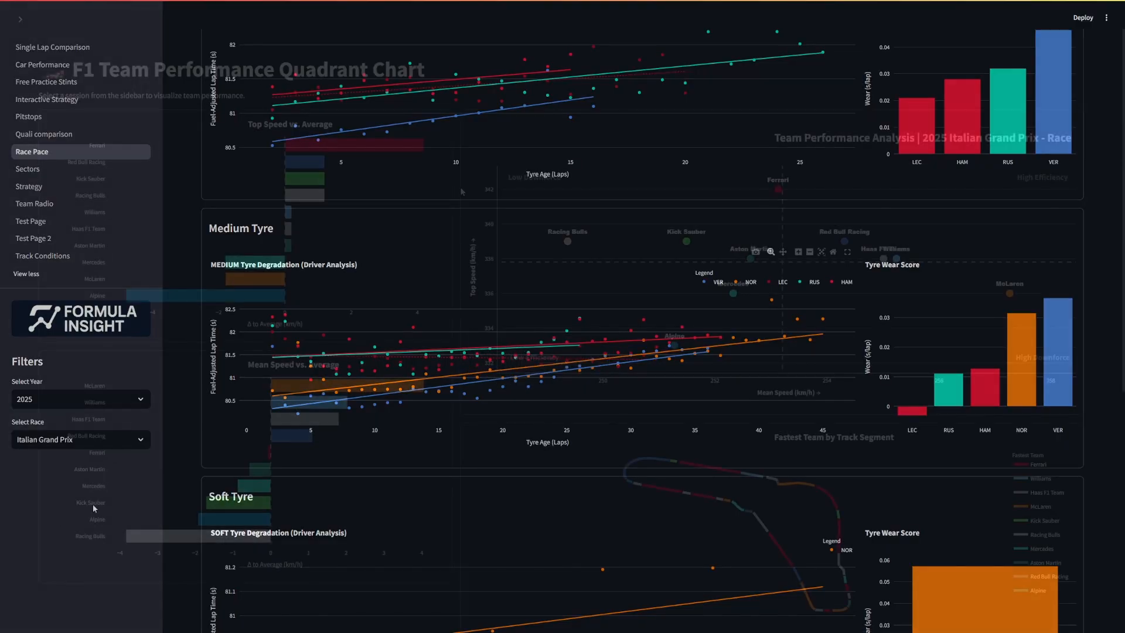
Enlarge the Top Speed vs. Average team chart to fullscreen
click(20, 19)
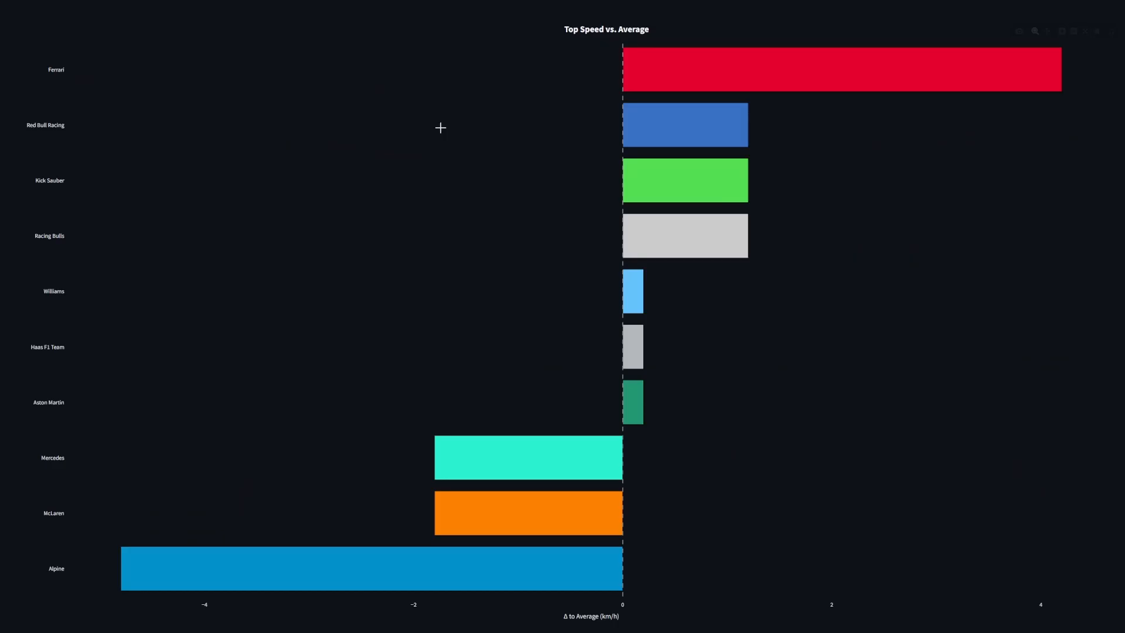
mouse_move(632, 61)
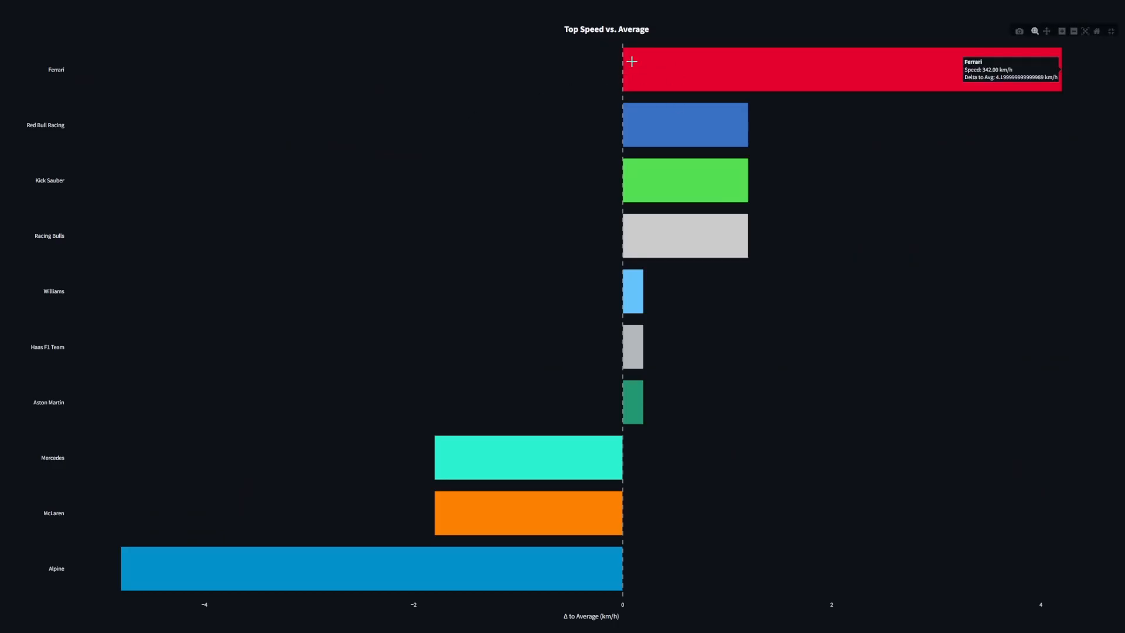
mouse_move(721, 54)
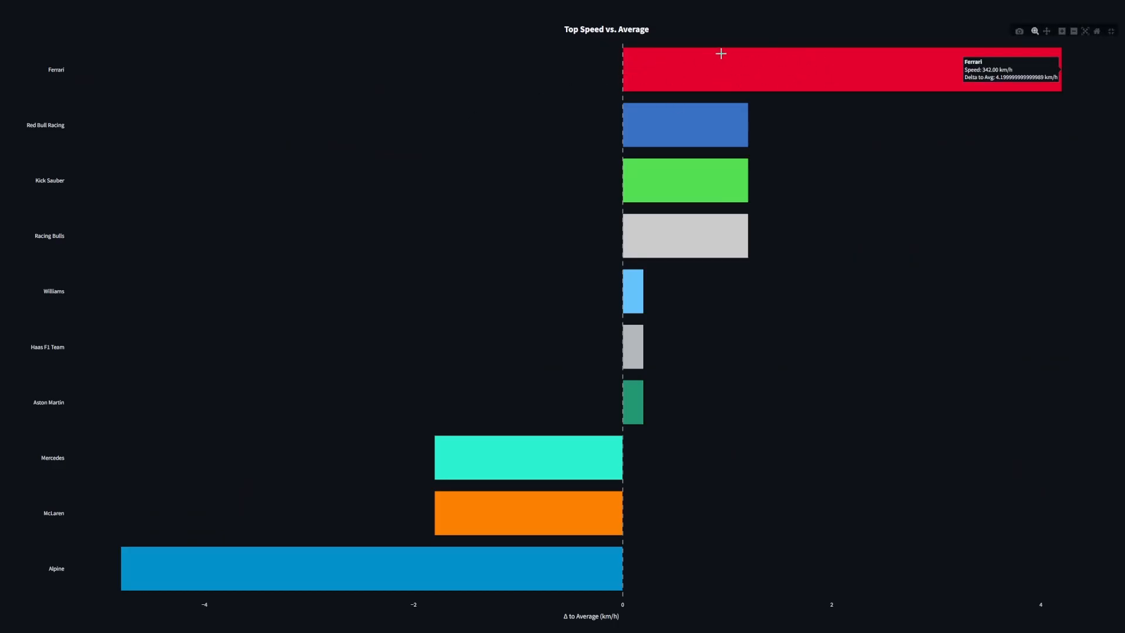
mouse_move(721, 73)
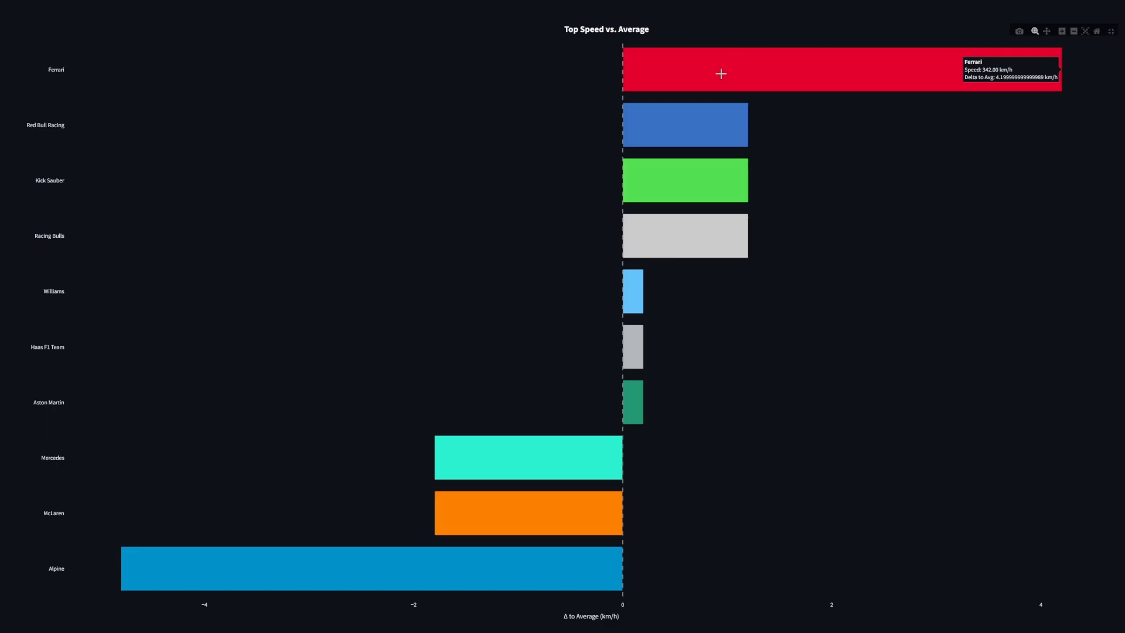
mouse_move(719, 78)
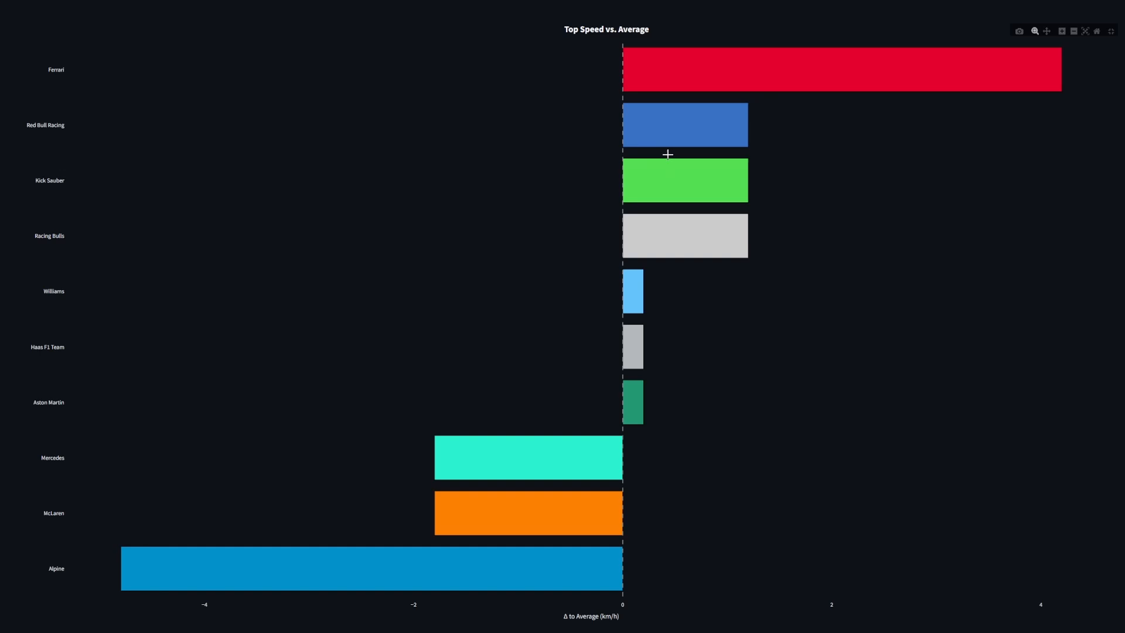
mouse_move(512, 510)
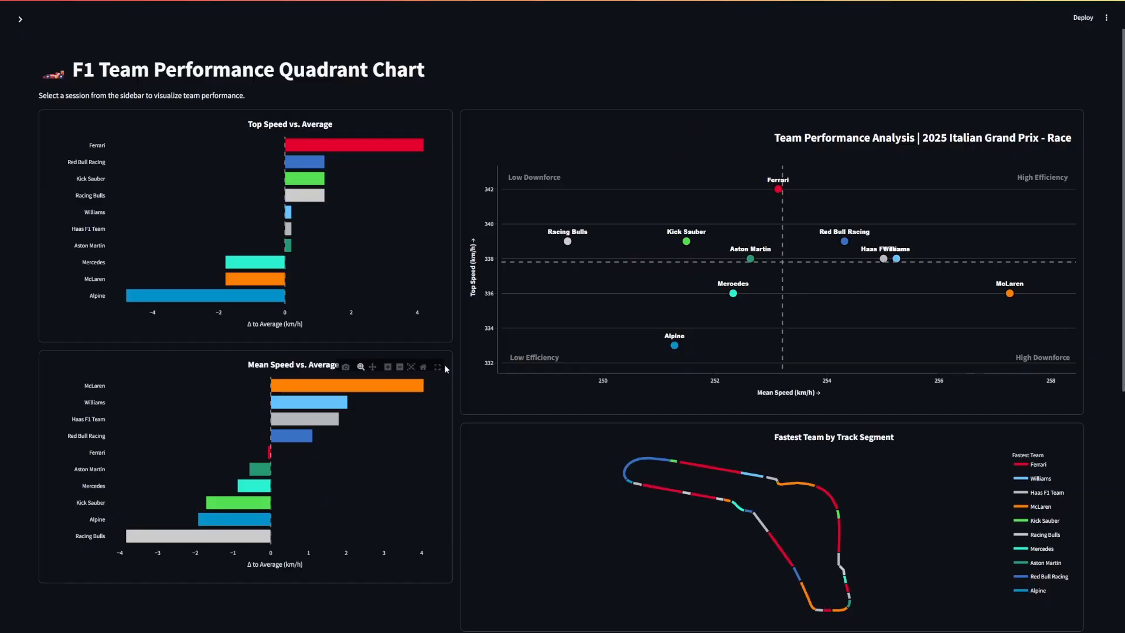
Enlarge the Mean Speed vs. Average team chart to fullscreen
click(437, 366)
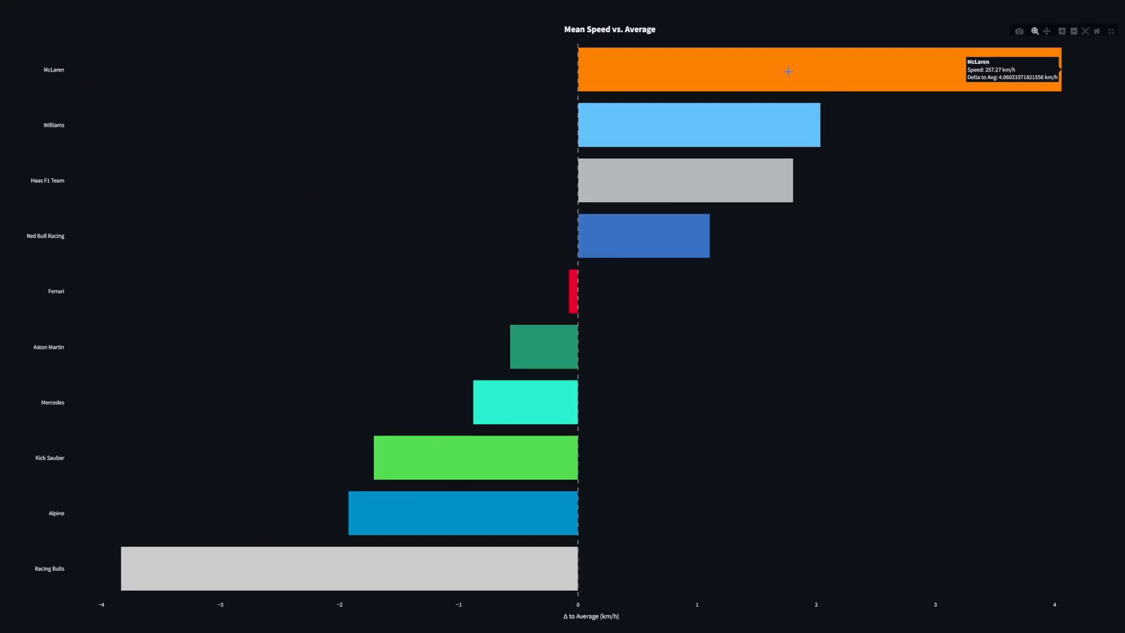
mouse_move(560, 416)
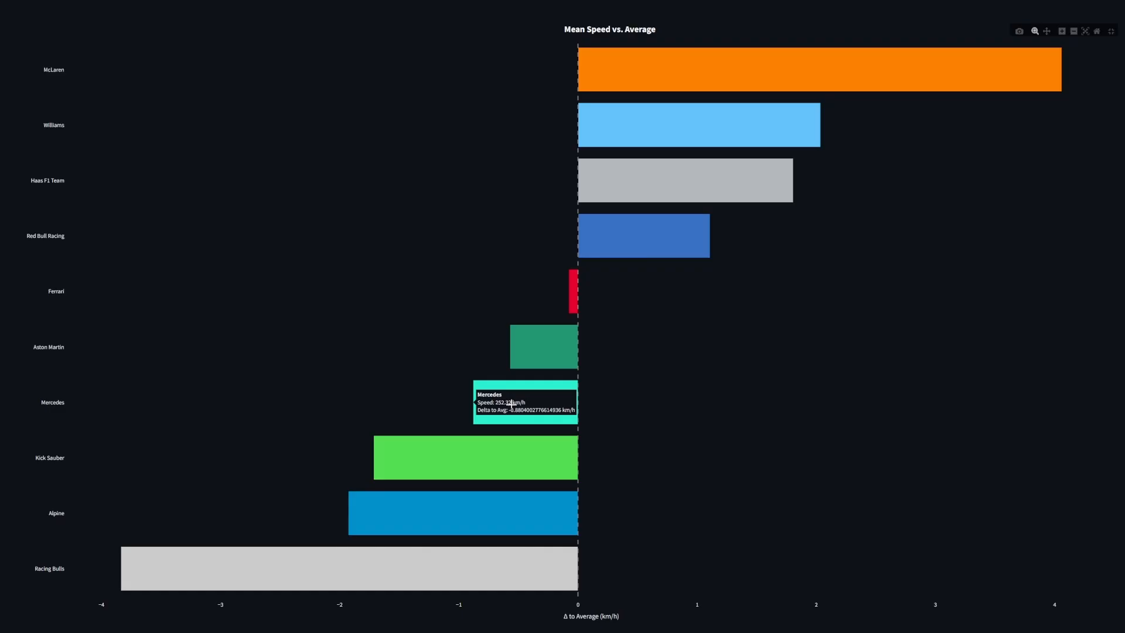
mouse_move(975, 31)
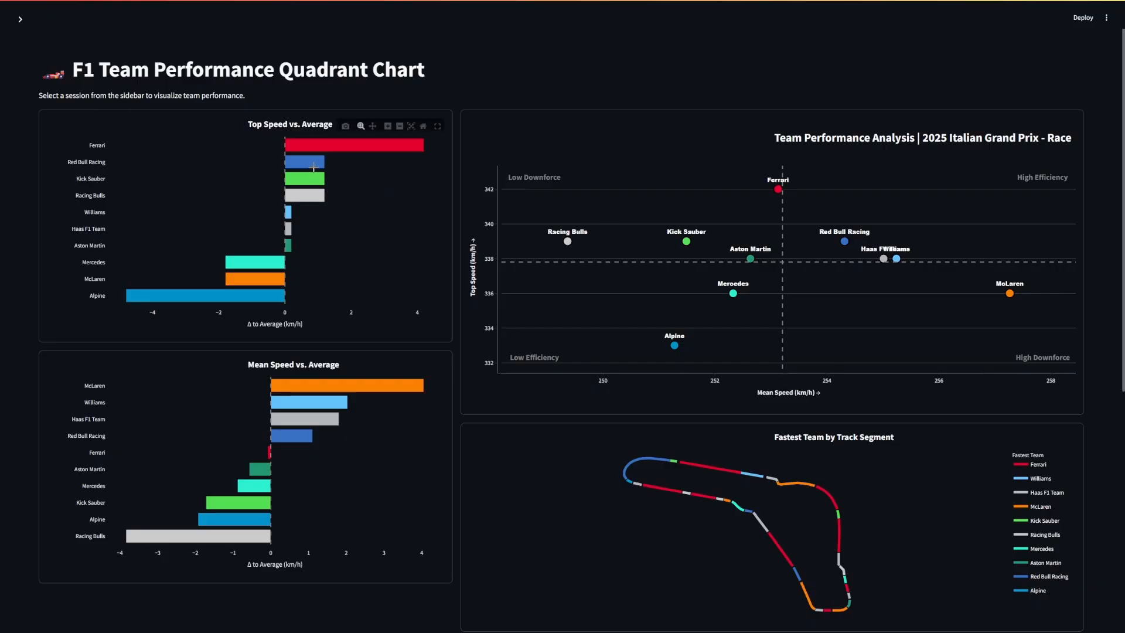
mouse_move(311, 162)
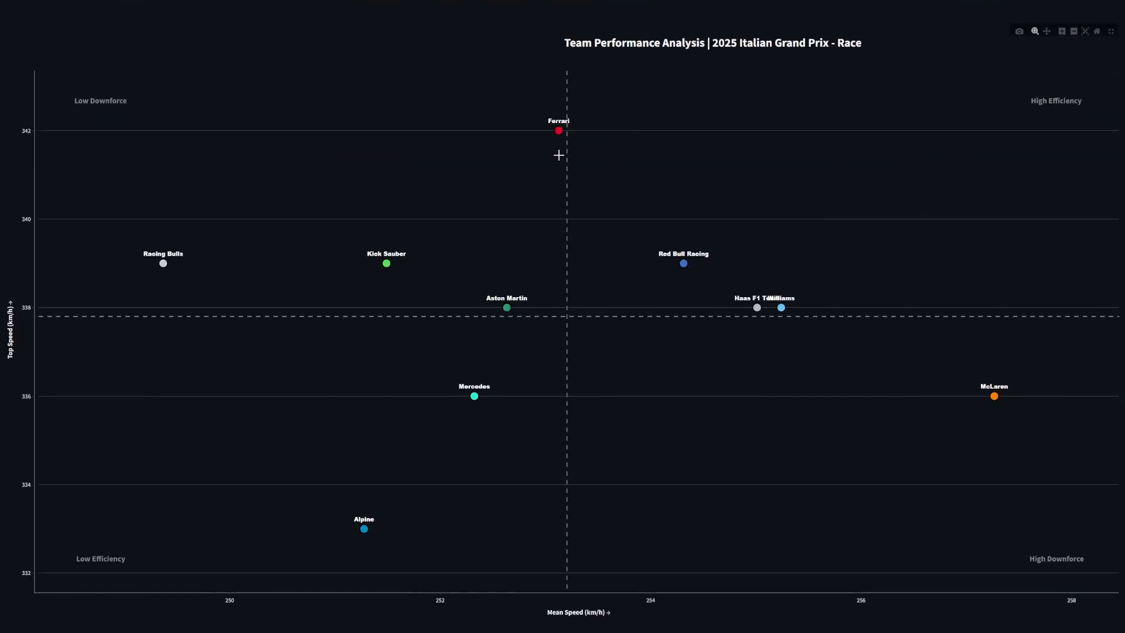
mouse_move(993, 396)
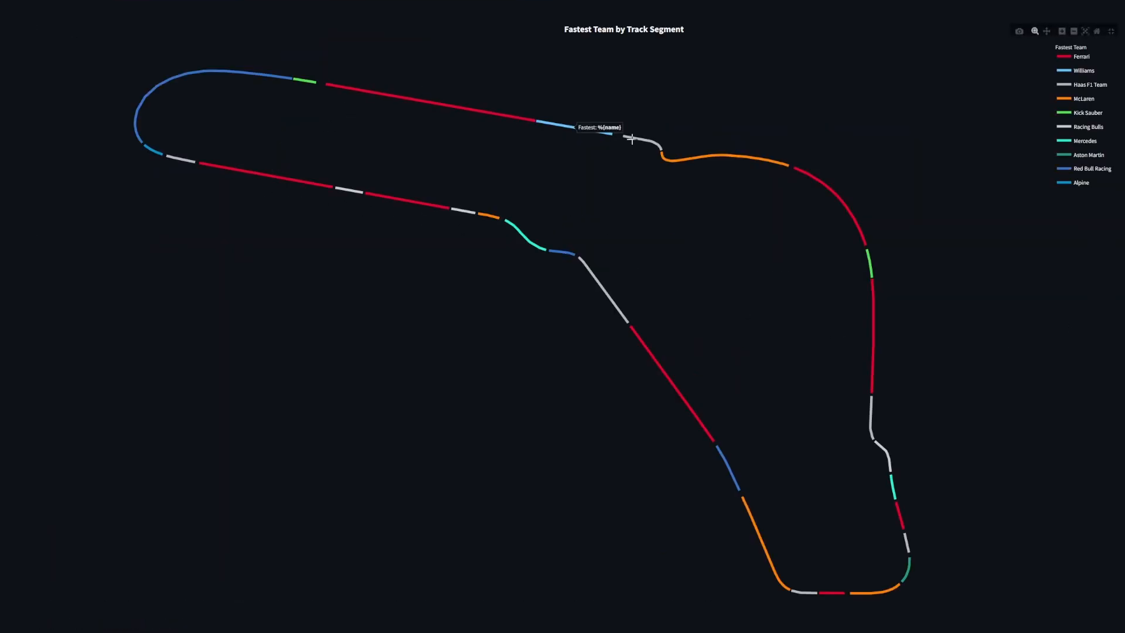
mouse_move(879, 402)
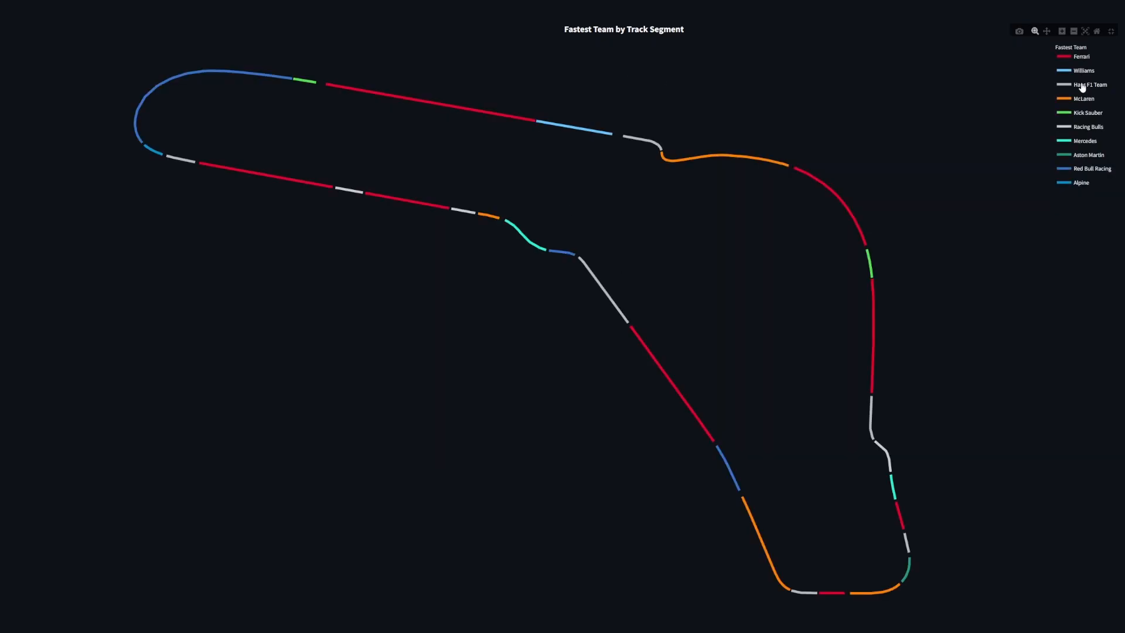
Enlarge the Monza Fastest Team by Track Segment map to fullscreen
click(1093, 85)
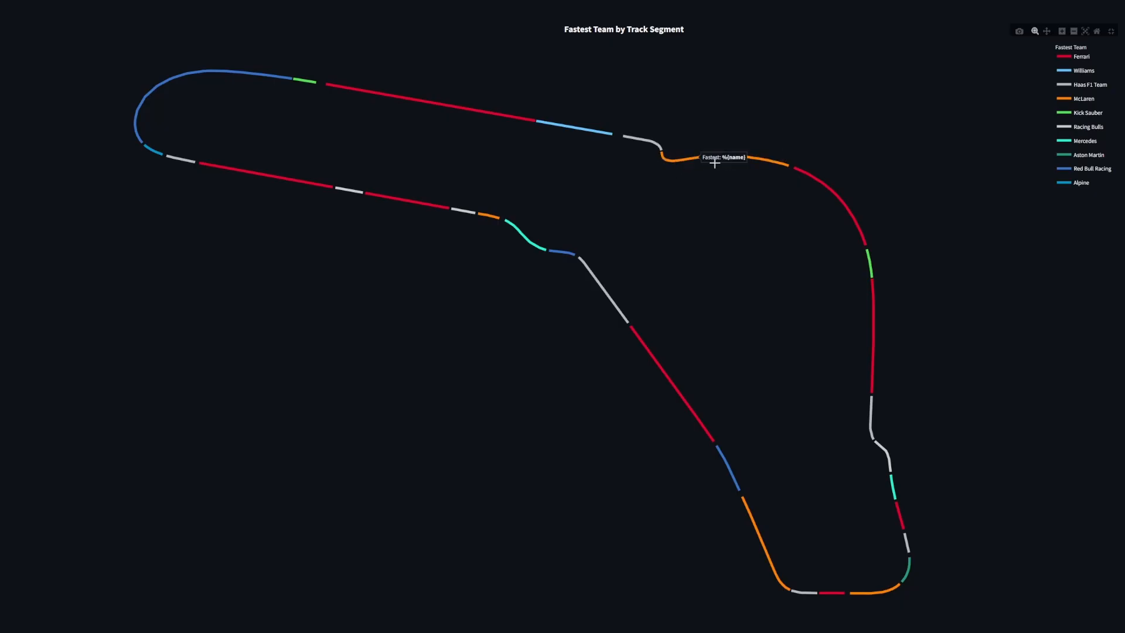
mouse_move(661, 139)
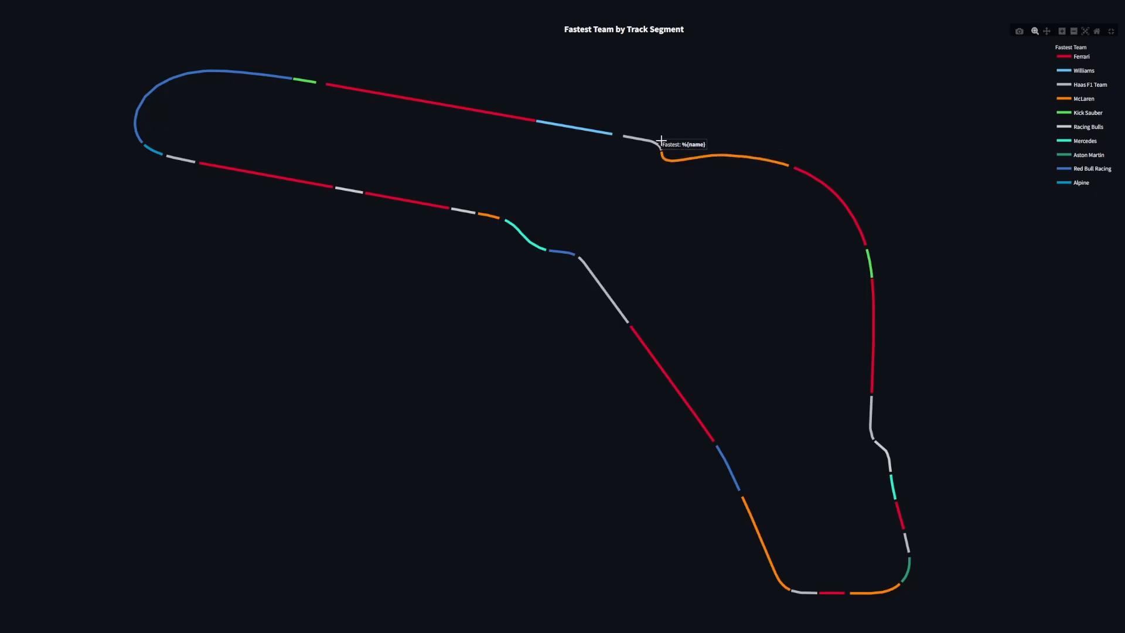
mouse_move(795, 590)
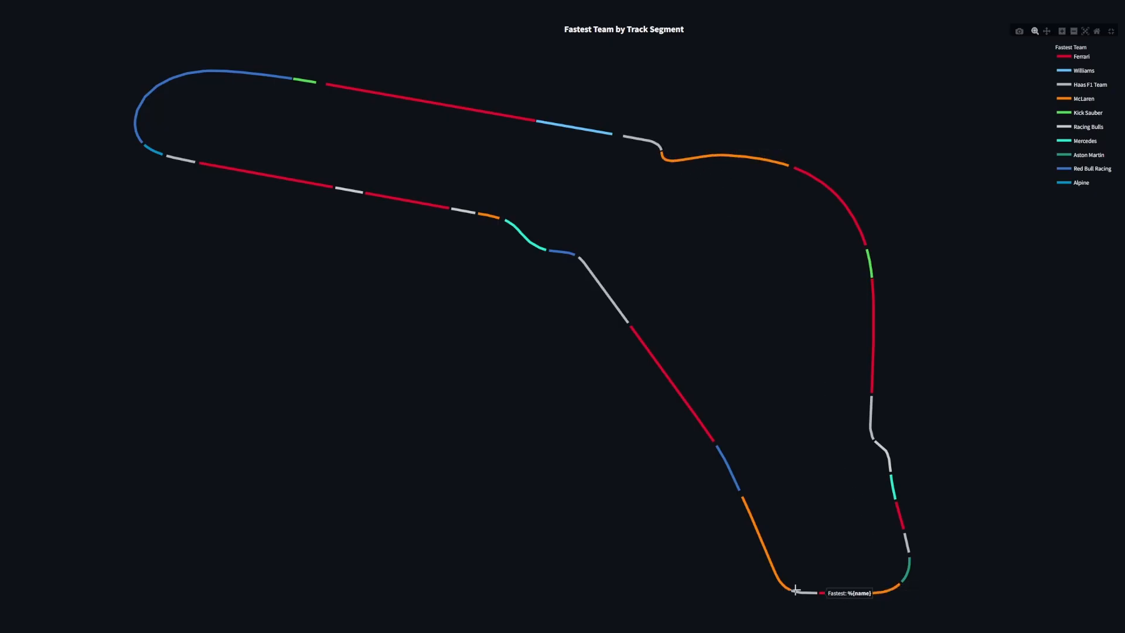
mouse_move(473, 208)
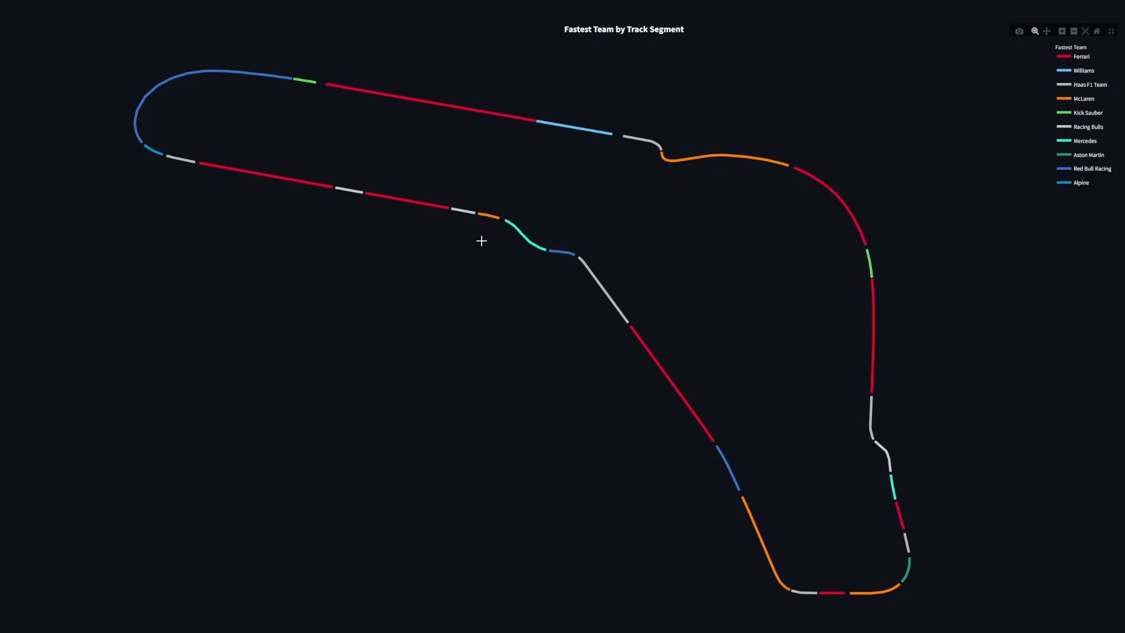
mouse_move(135, 104)
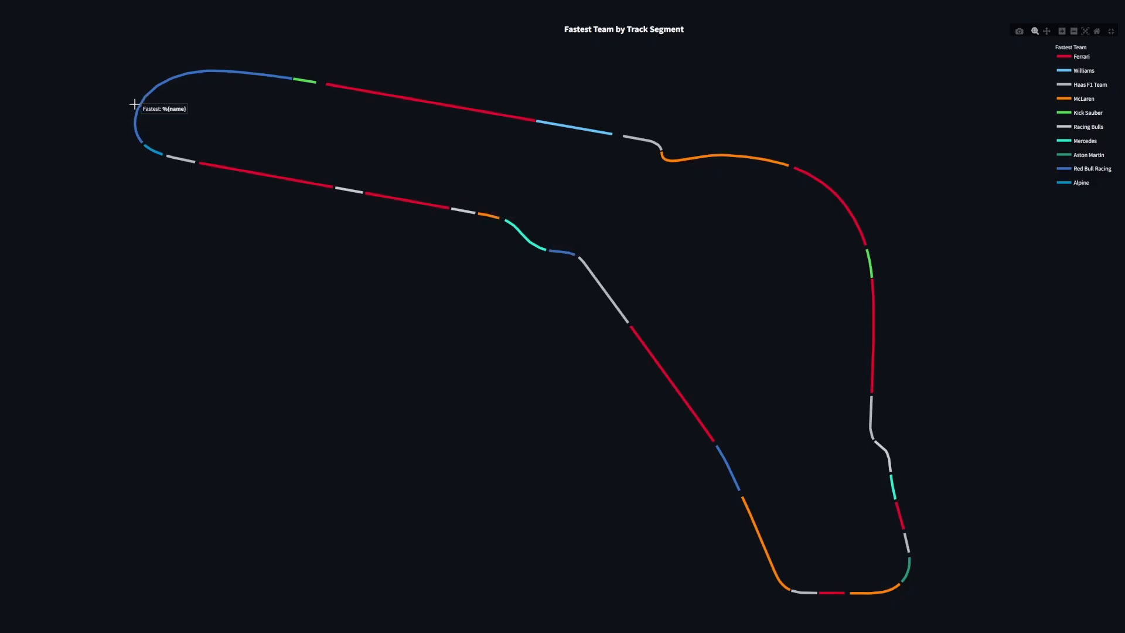
mouse_move(123, 128)
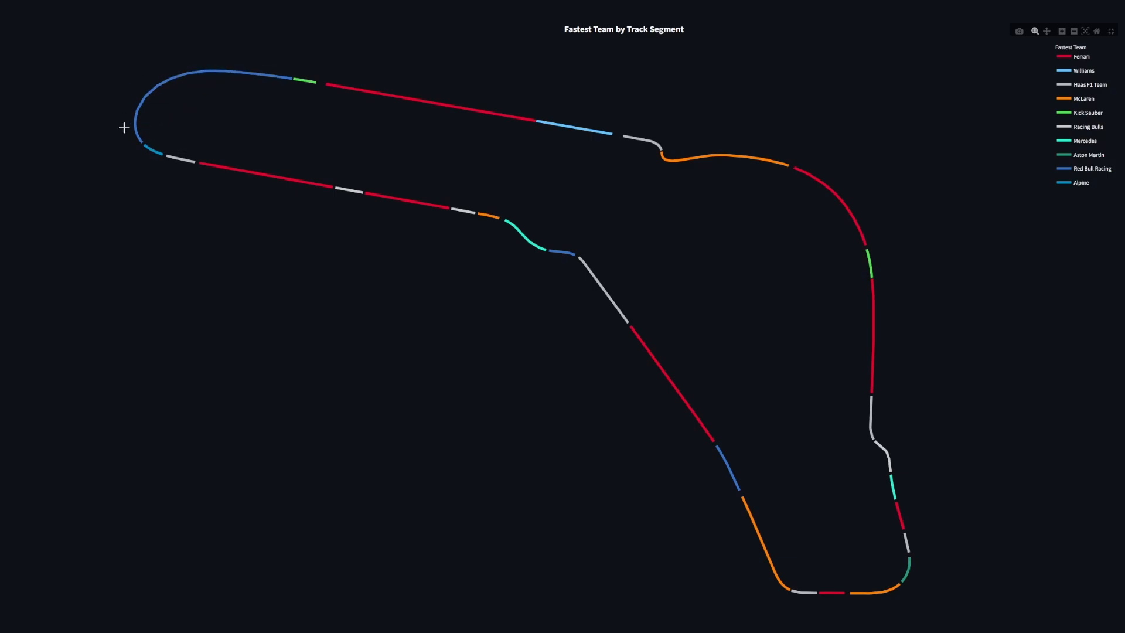
mouse_move(158, 77)
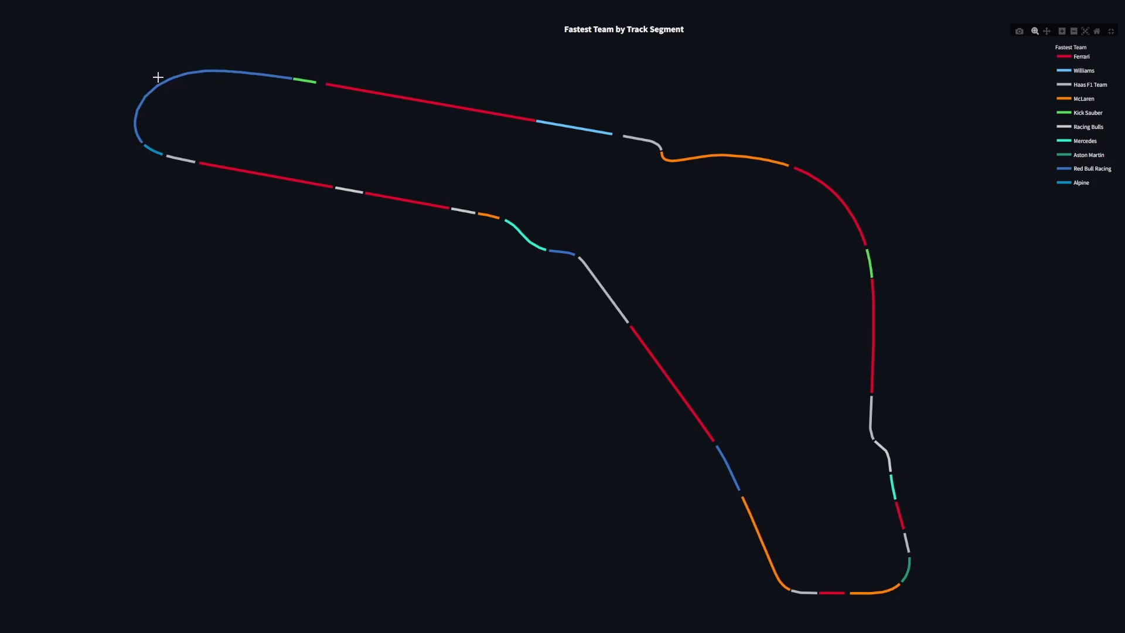
mouse_move(1109, 31)
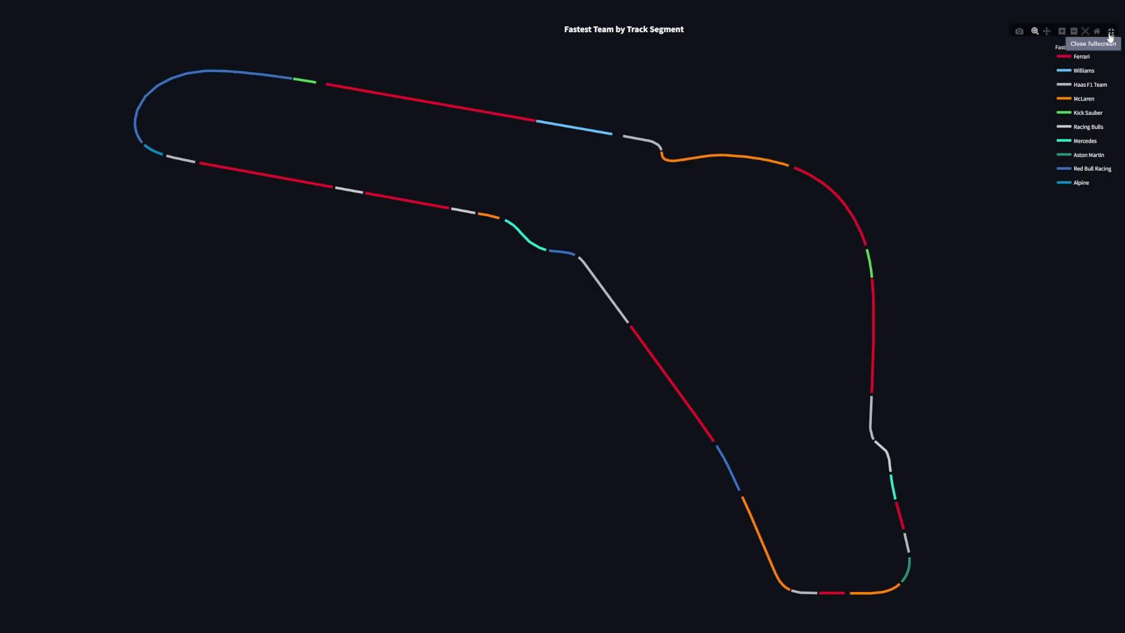
Exit the enlarged track segment map and scroll down the Pit Stop Analysis page
click(1111, 31)
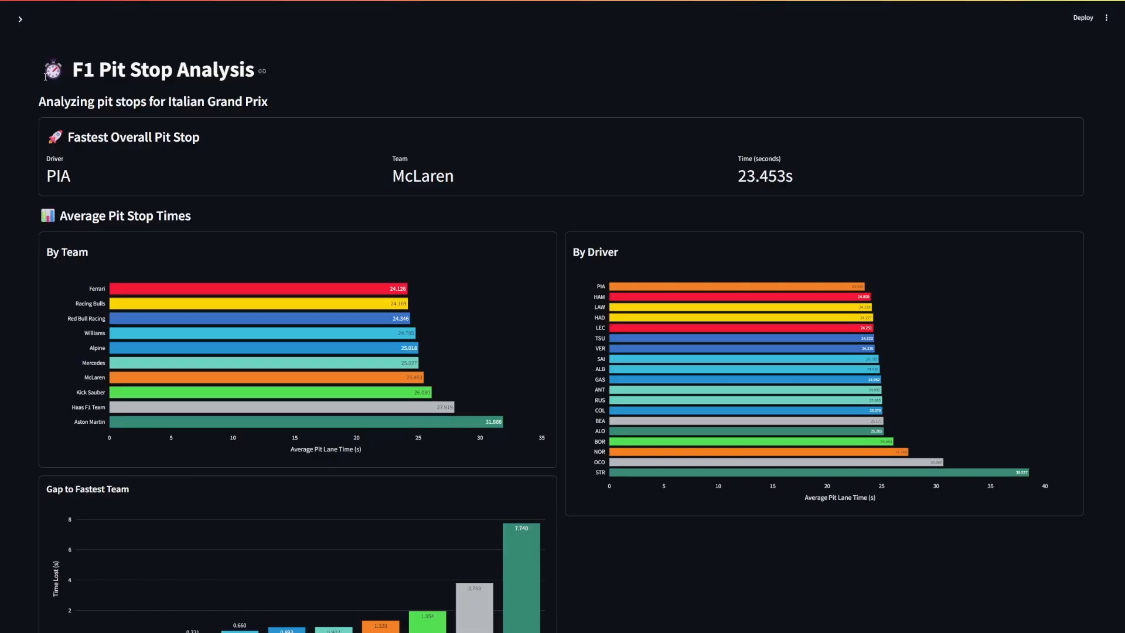
mouse_move(687, 201)
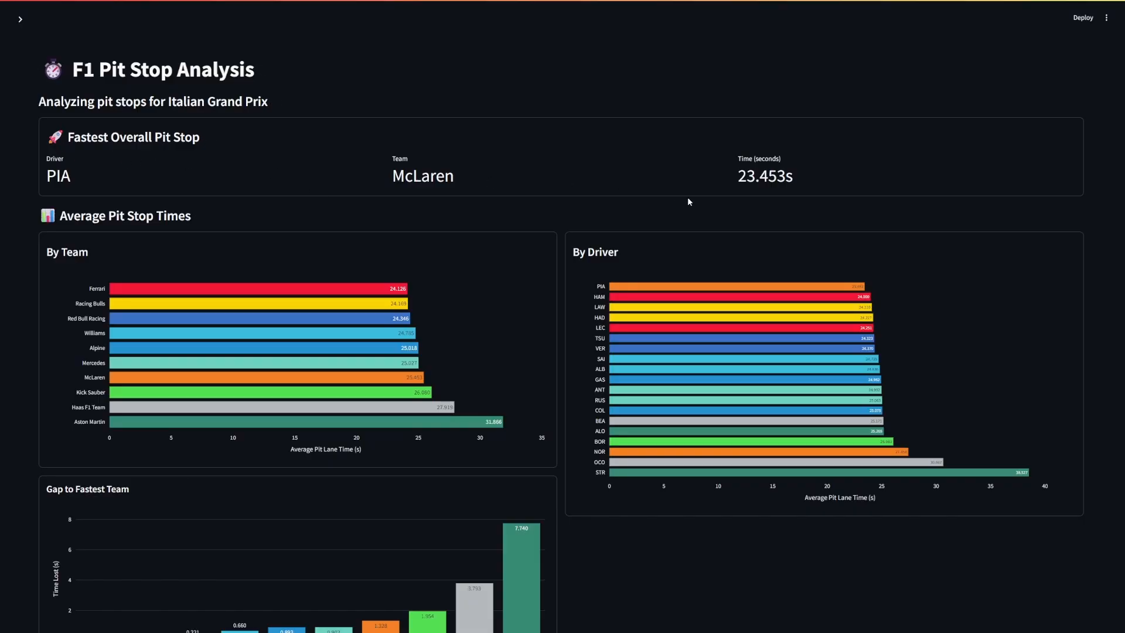
scroll(down, 3)
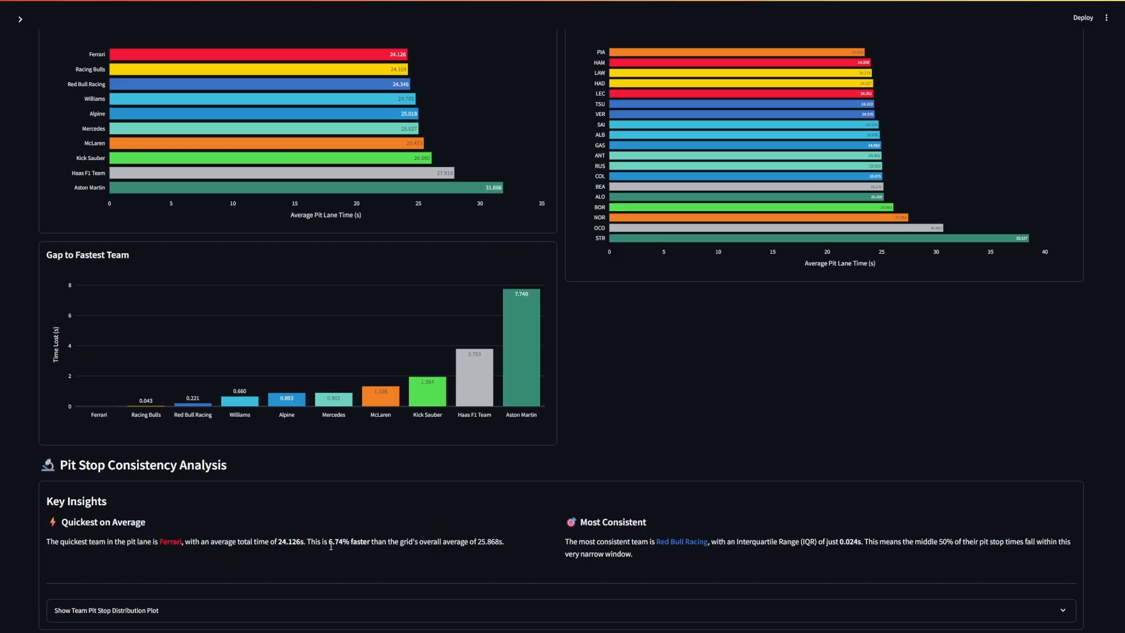
mouse_move(638, 549)
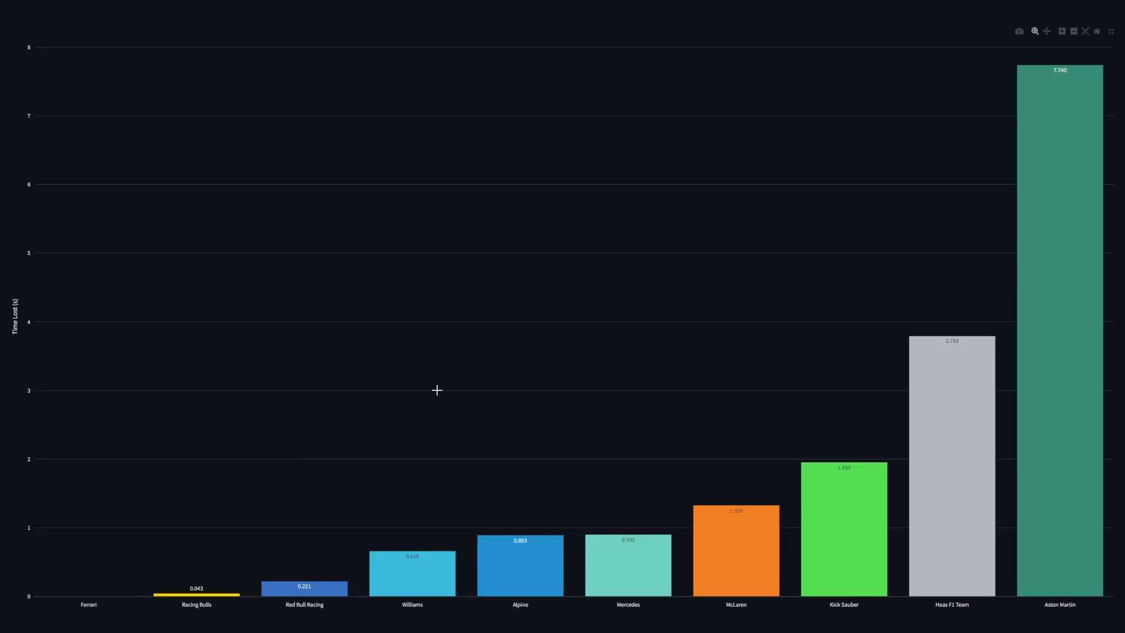
mouse_move(282, 591)
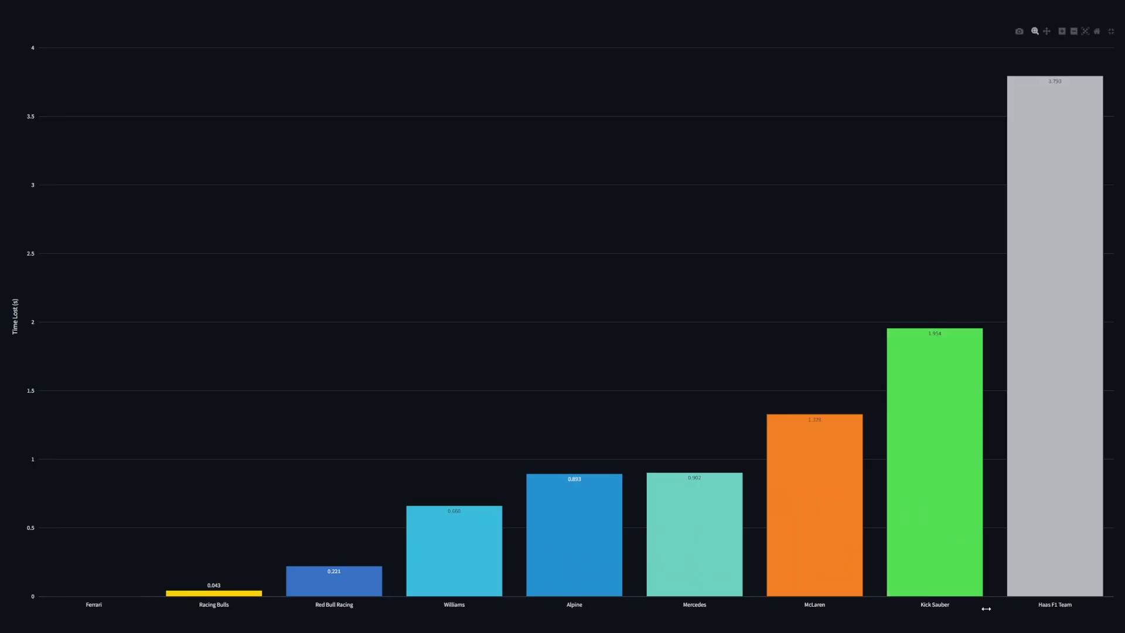
mouse_move(89, 582)
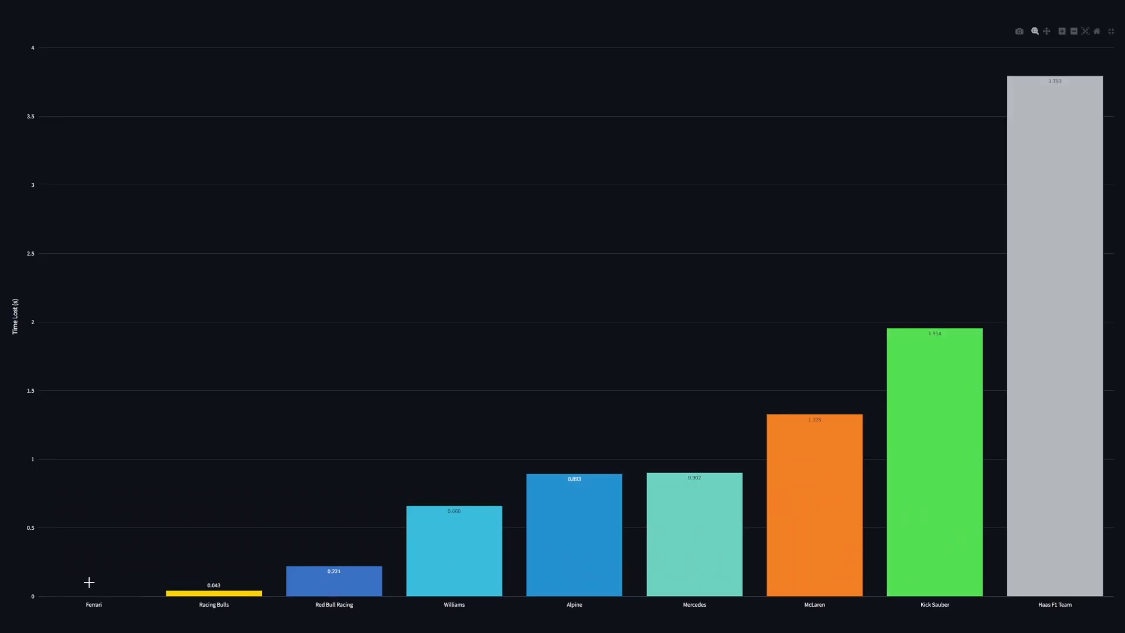
mouse_move(349, 601)
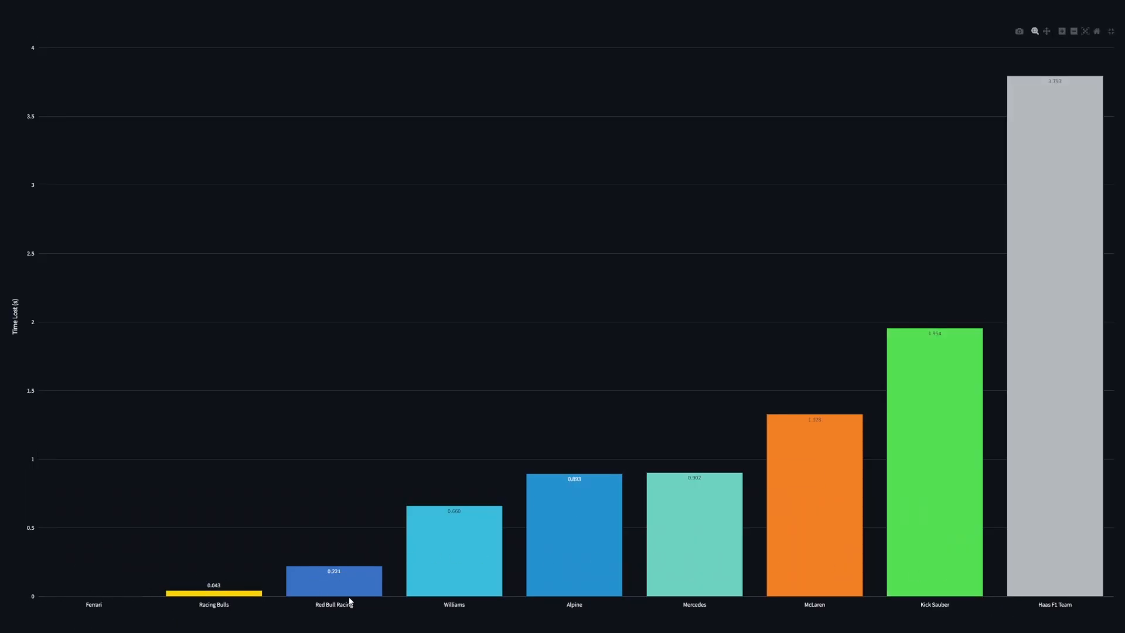
mouse_move(488, 554)
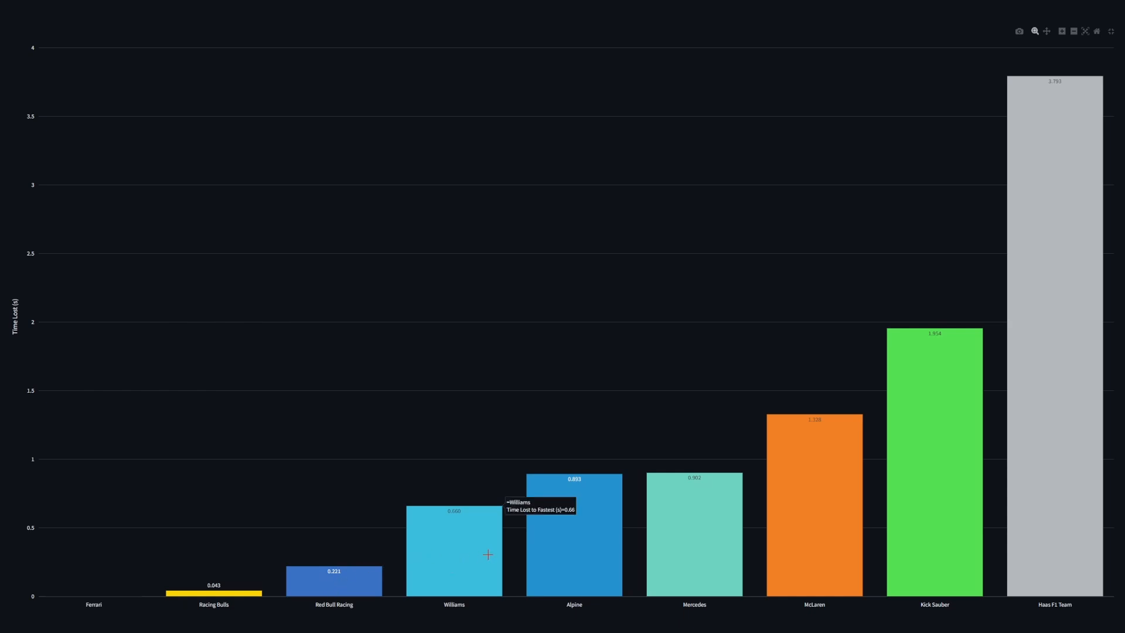
mouse_move(820, 444)
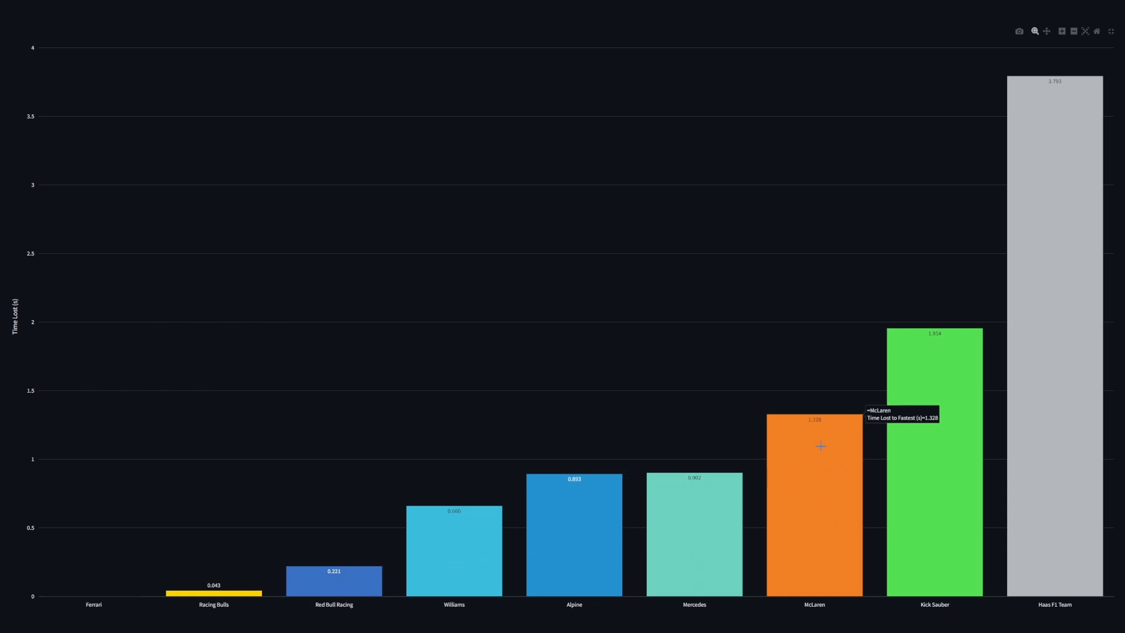